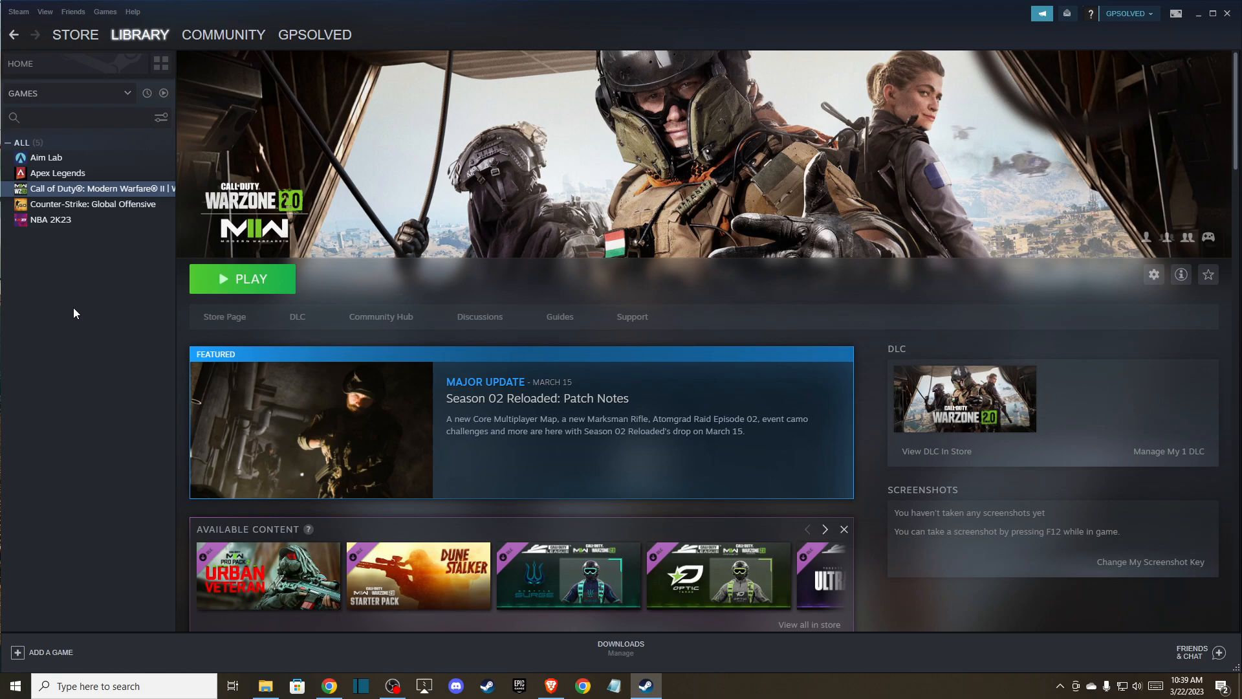
pyautogui.moveTo(97, 319)
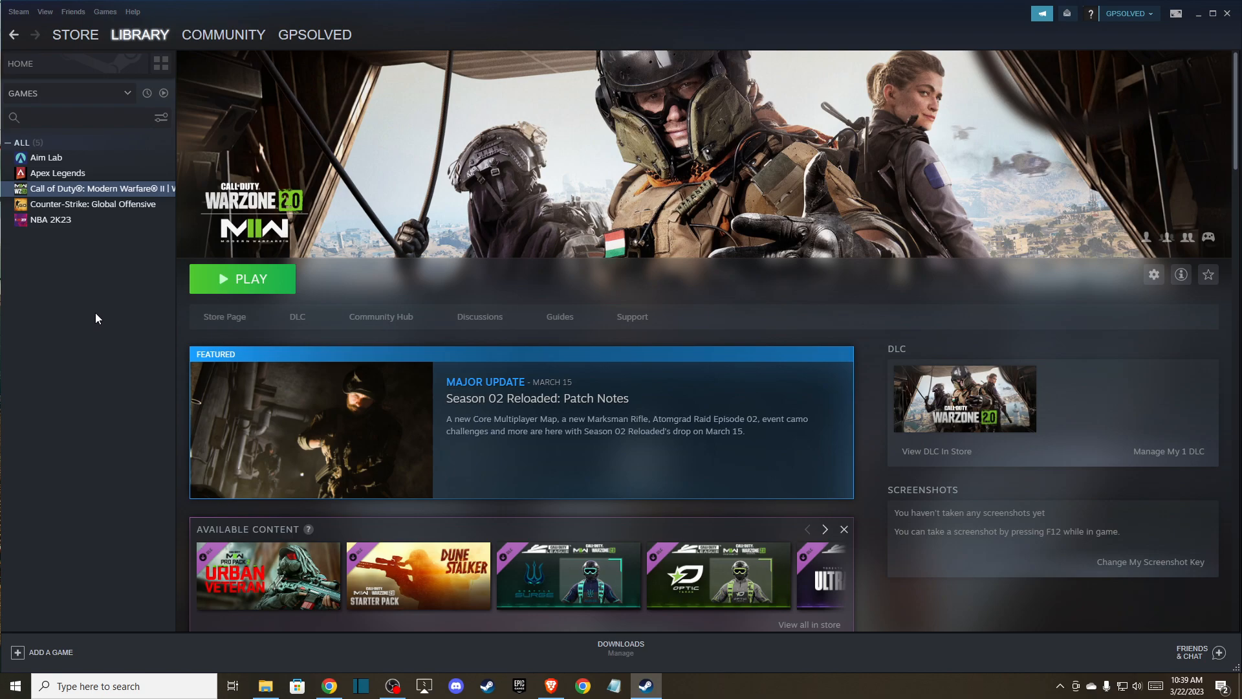
pyautogui.moveTo(411, 270)
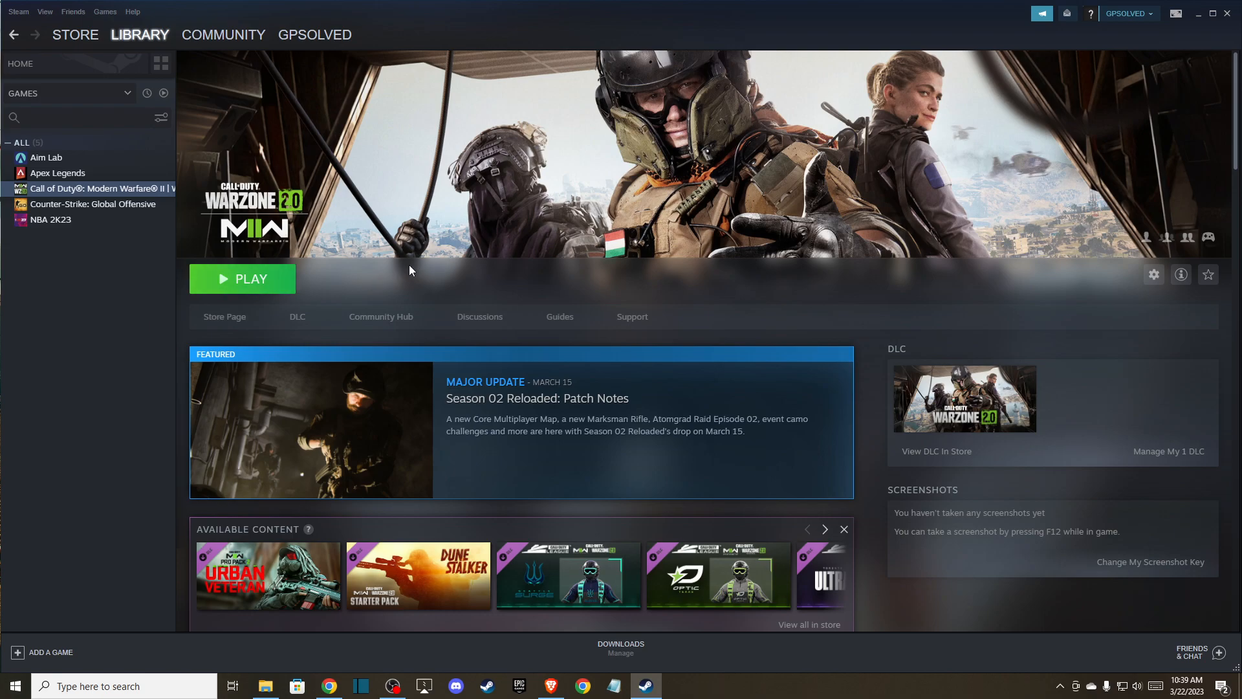
# Step: Open Call of Duty: Modern Warfare II's Steam properties on the Local Files section
pyautogui.click(142, 34)
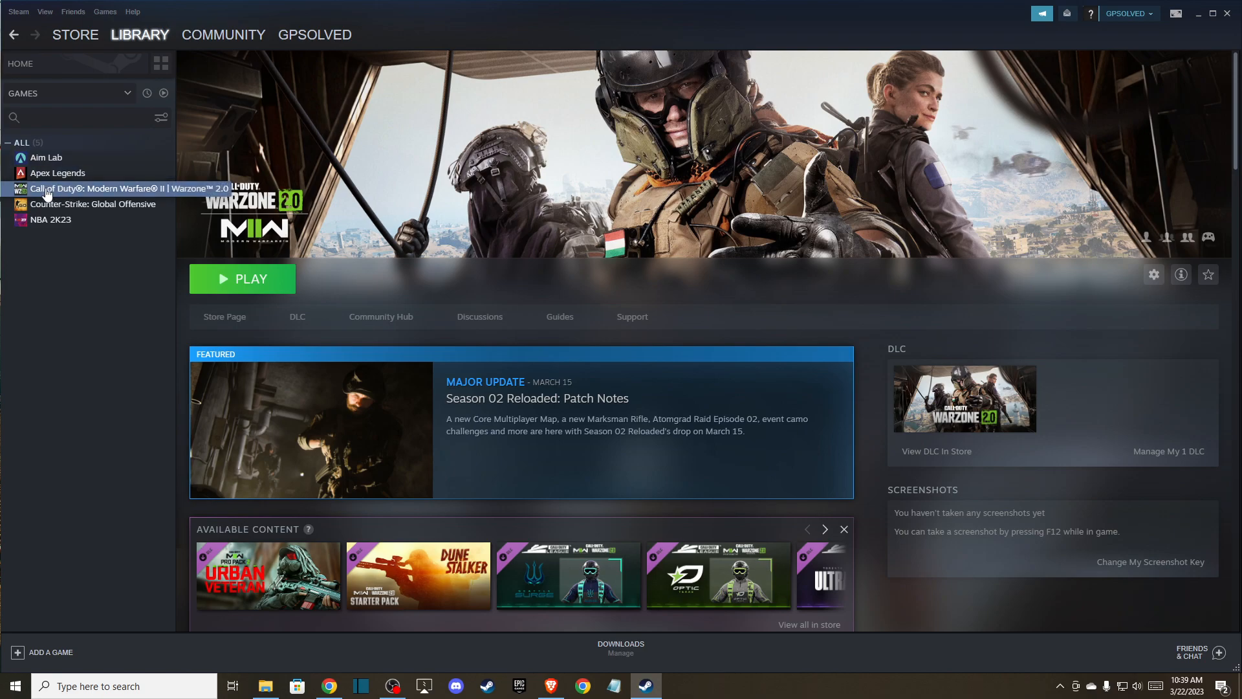
pyautogui.moveTo(63, 195)
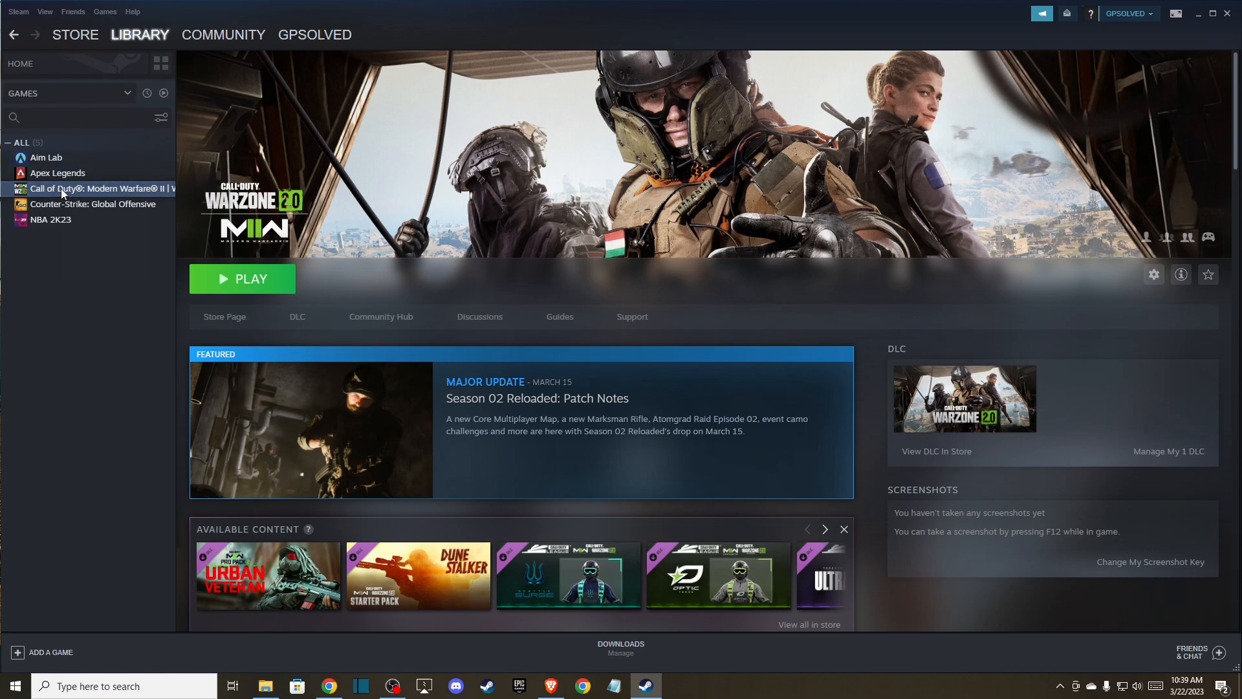
pyautogui.click(1153, 273)
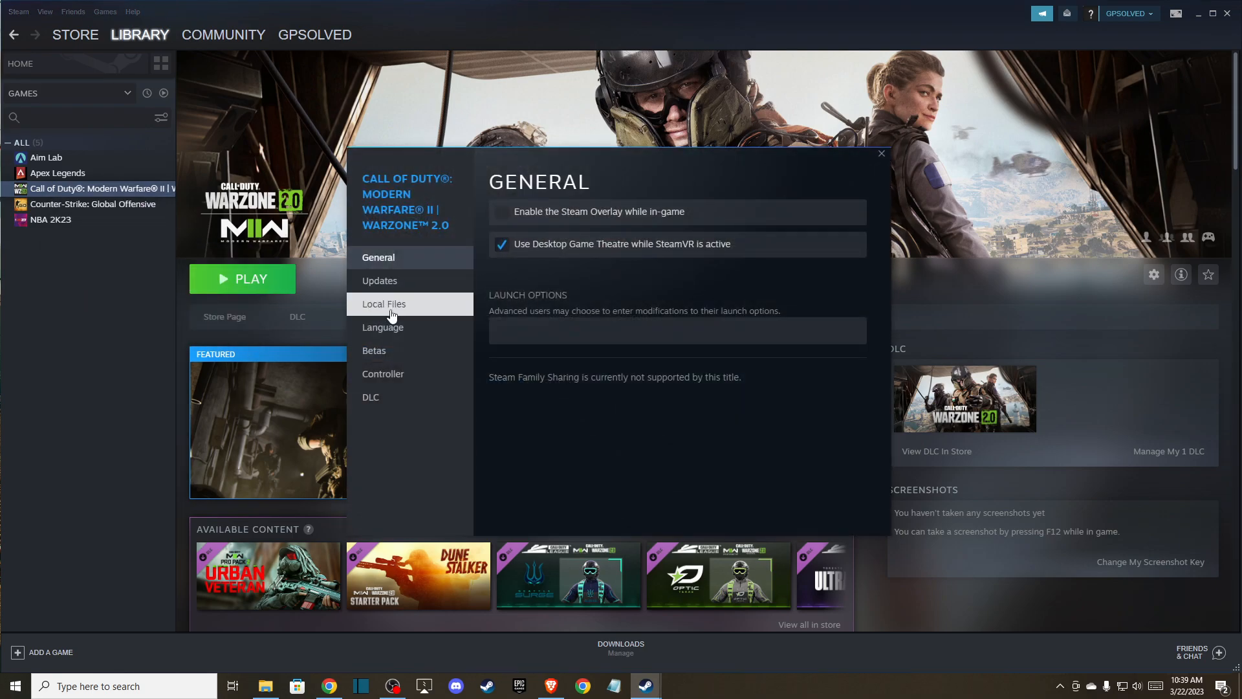
pyautogui.click(383, 304)
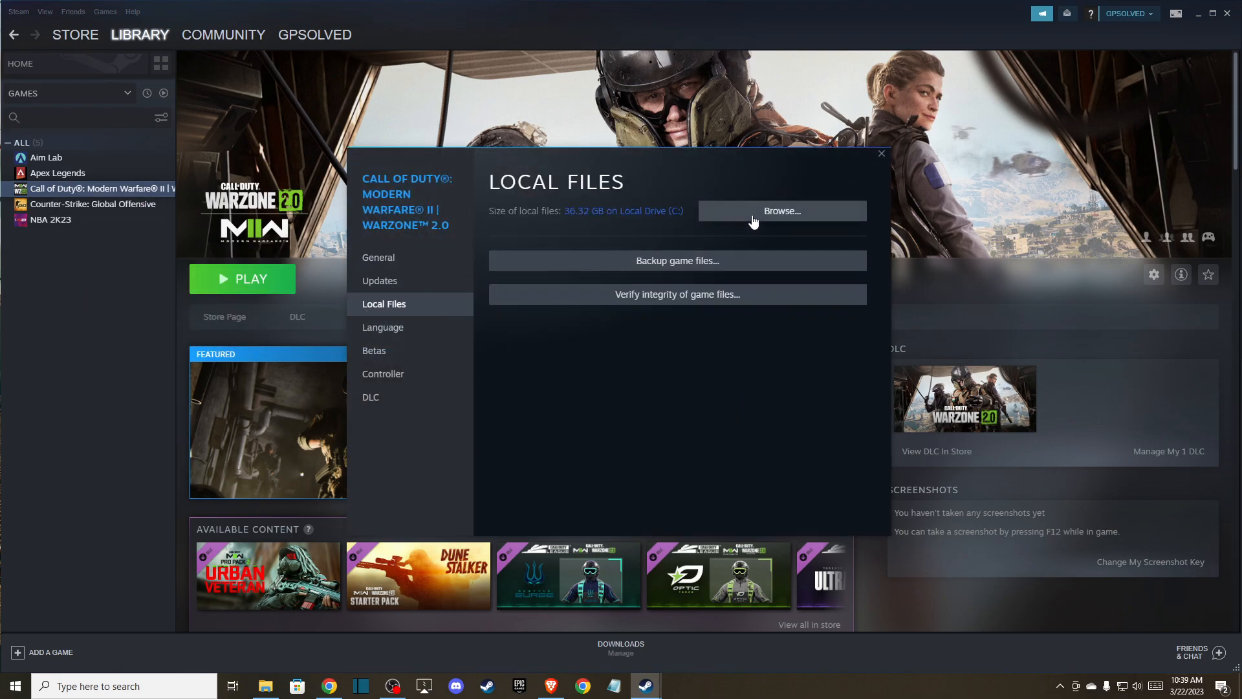
# Step: Browse the Call of Duty HQ folder, review cod's compatibility properties, then close them
pyautogui.click(782, 210)
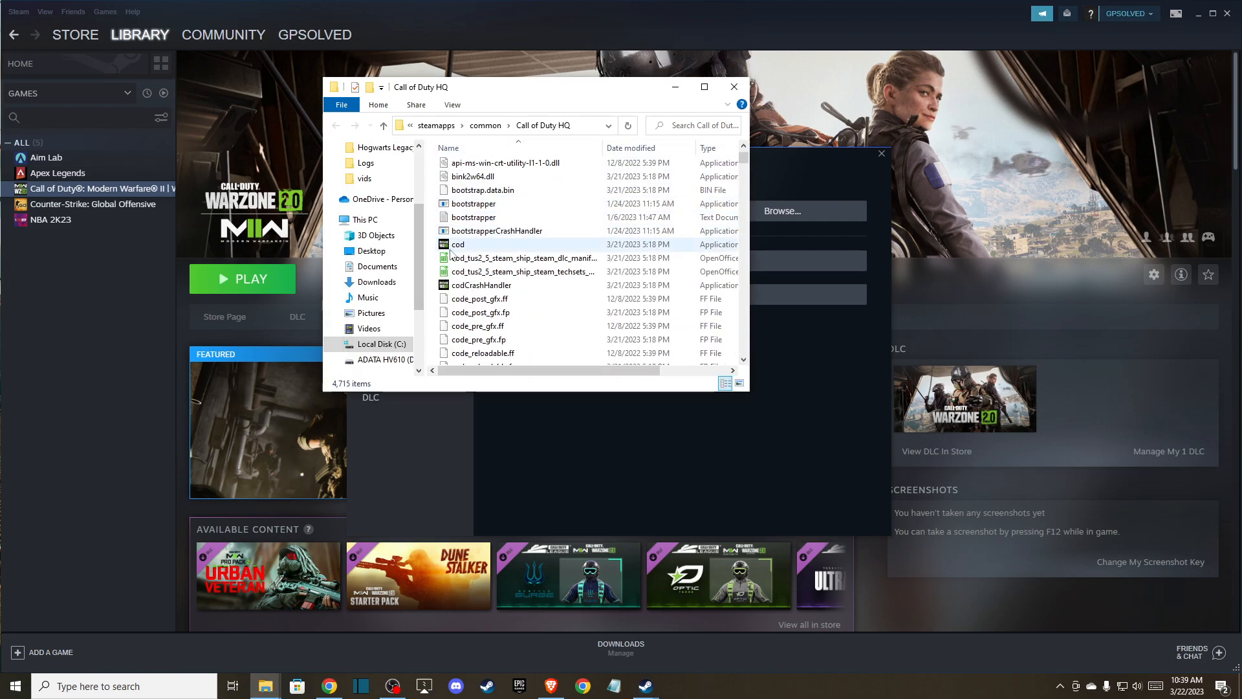
pyautogui.rightClick(477, 248)
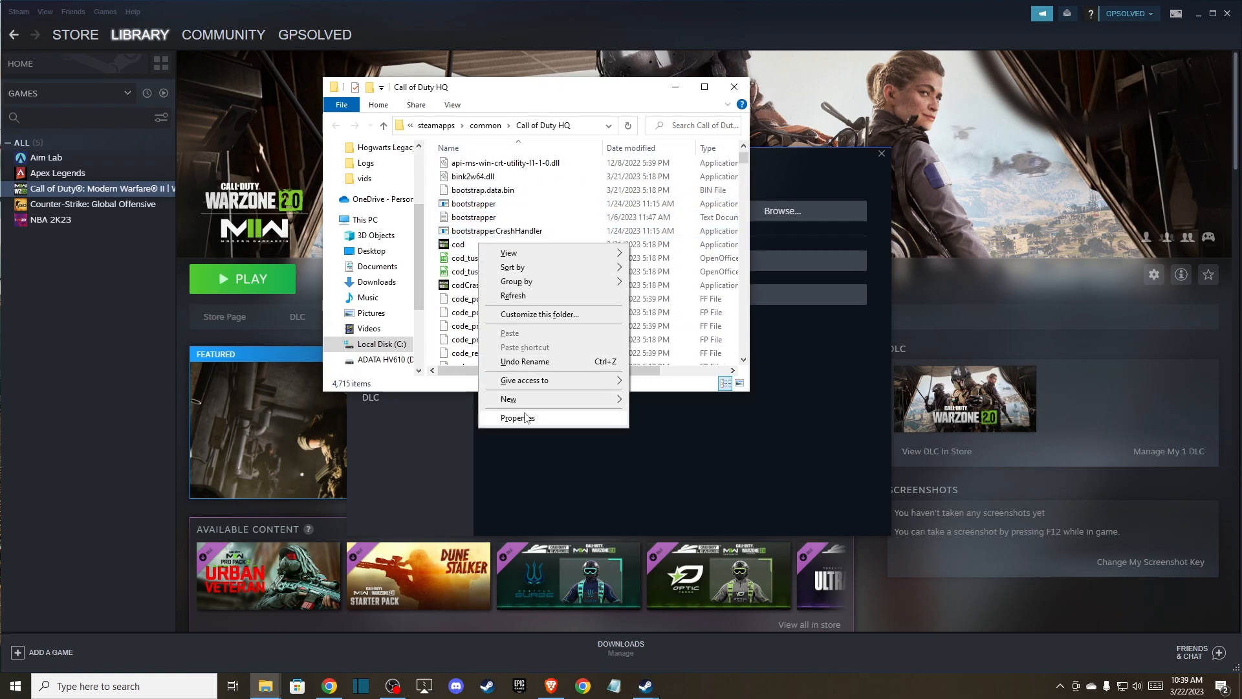
pyautogui.click(518, 417)
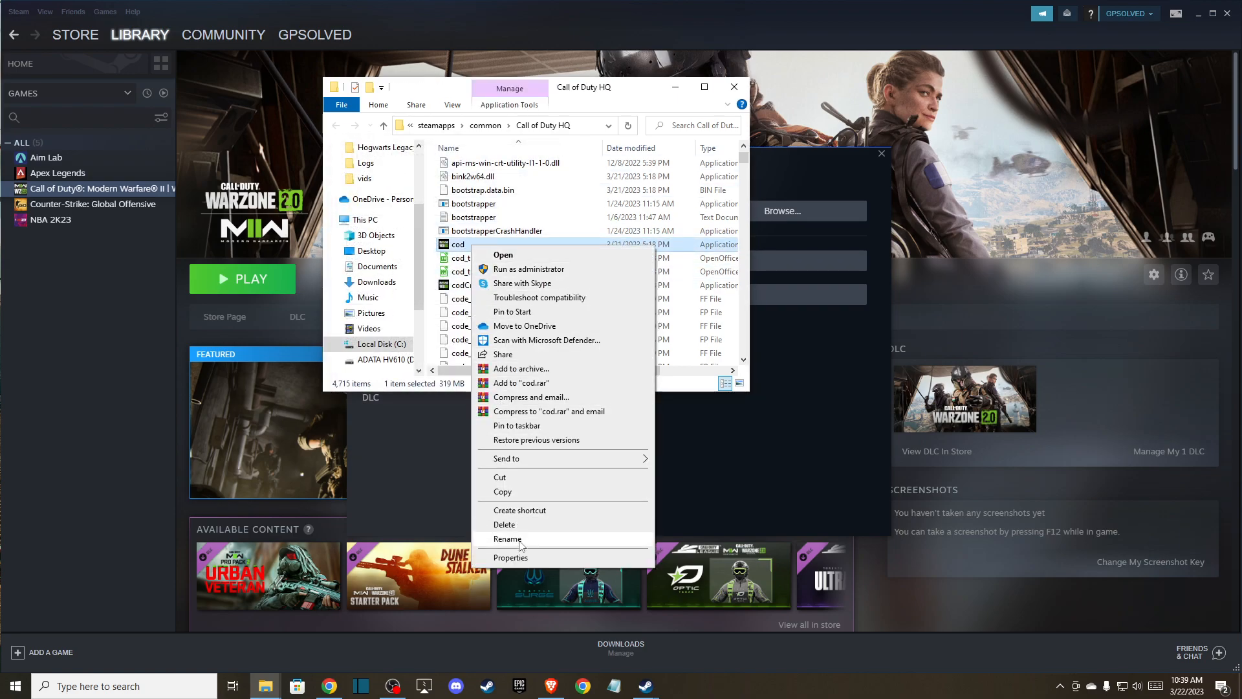
pyautogui.click(510, 557)
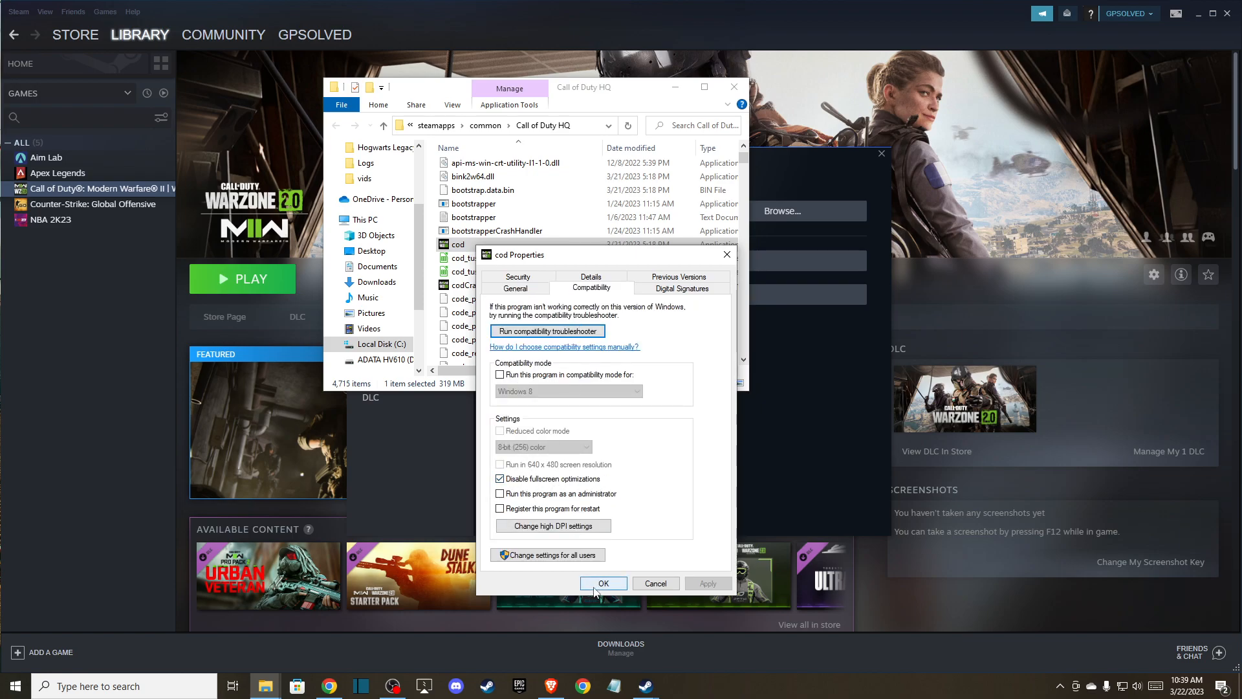
pyautogui.moveTo(649, 589)
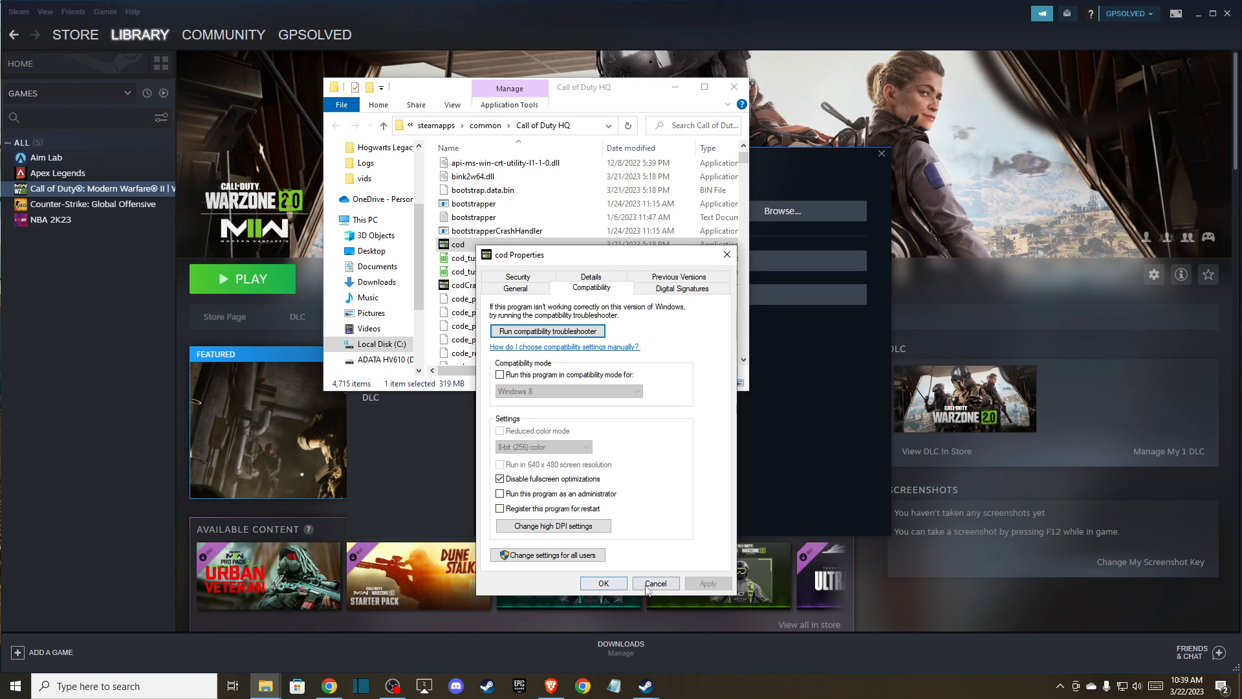
pyautogui.click(655, 582)
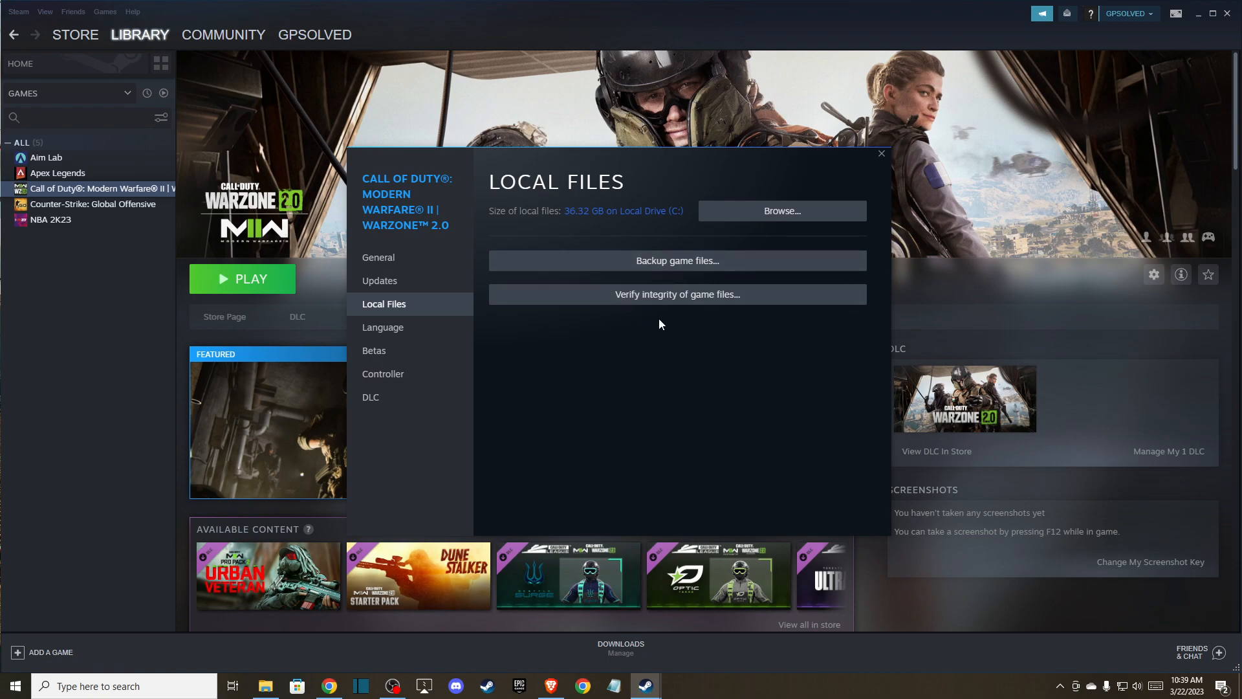
pyautogui.moveTo(625, 312)
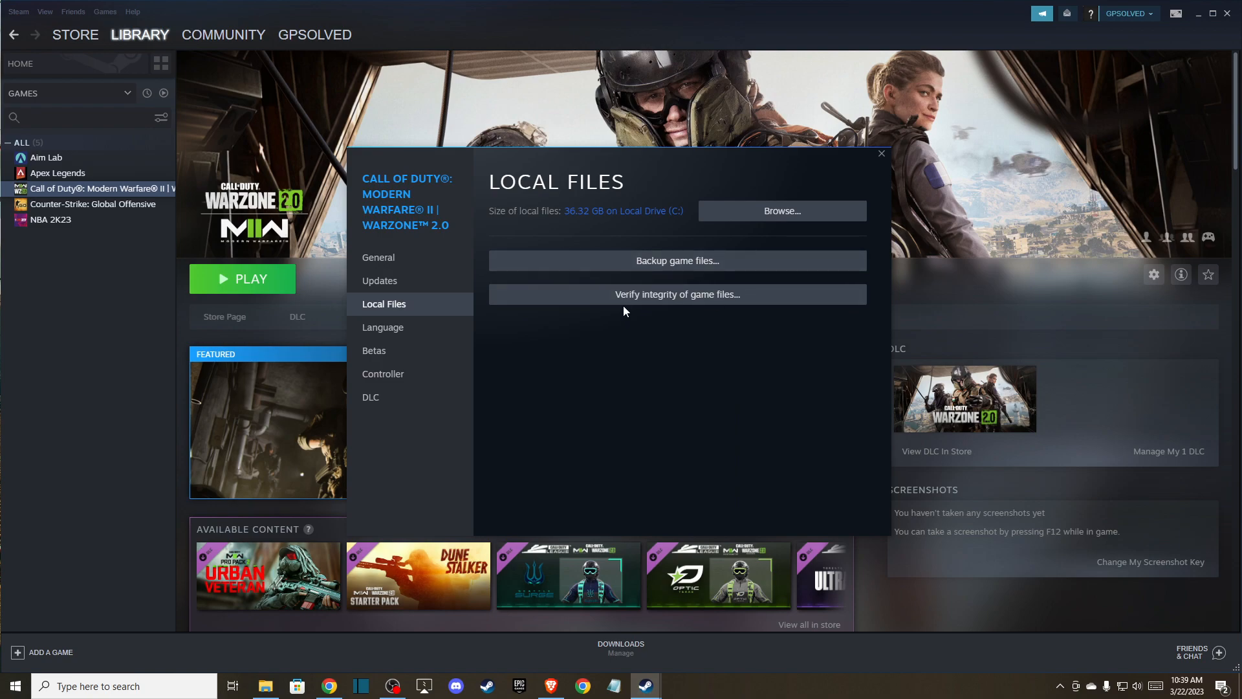
pyautogui.moveTo(576, 364)
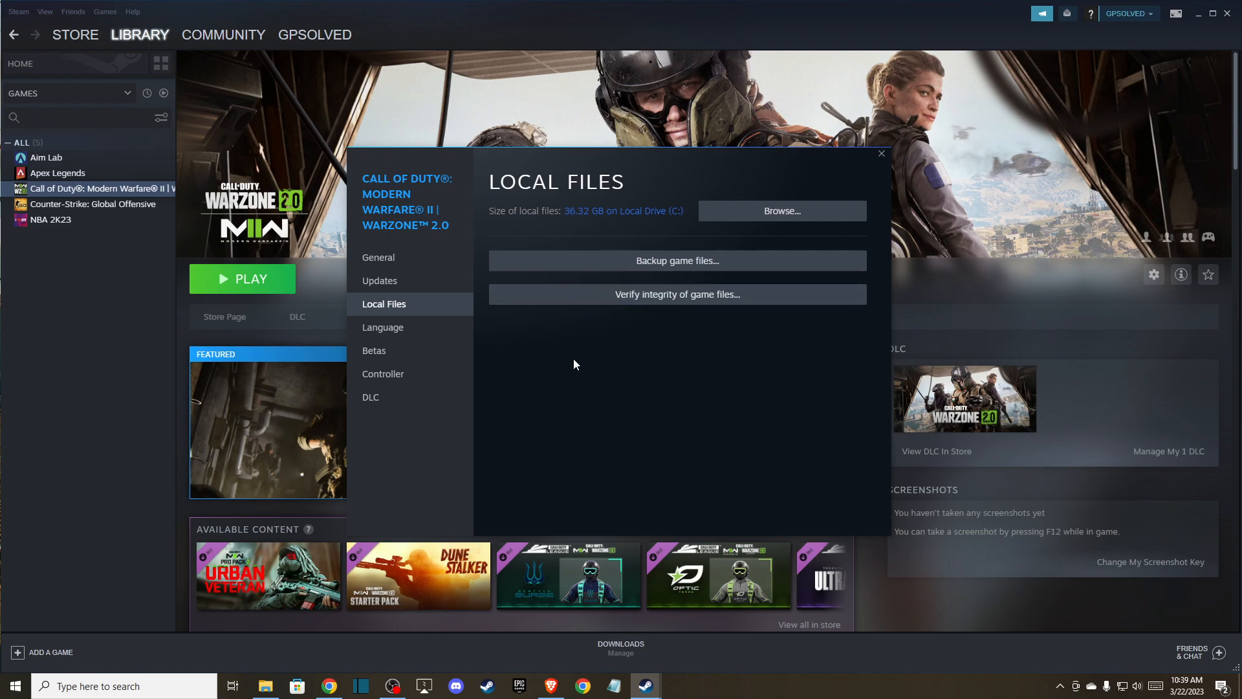
pyautogui.moveTo(648, 306)
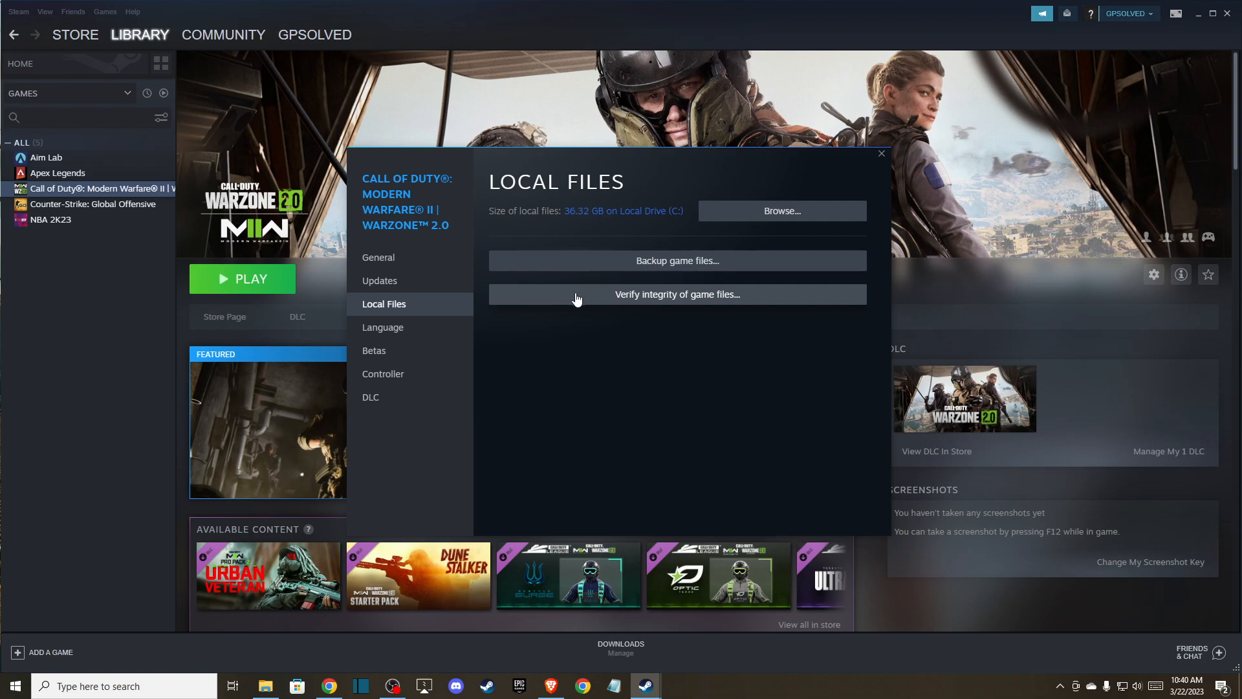
# Step: Run Verify integrity of game files for Warzone 2.0
pyautogui.click(881, 154)
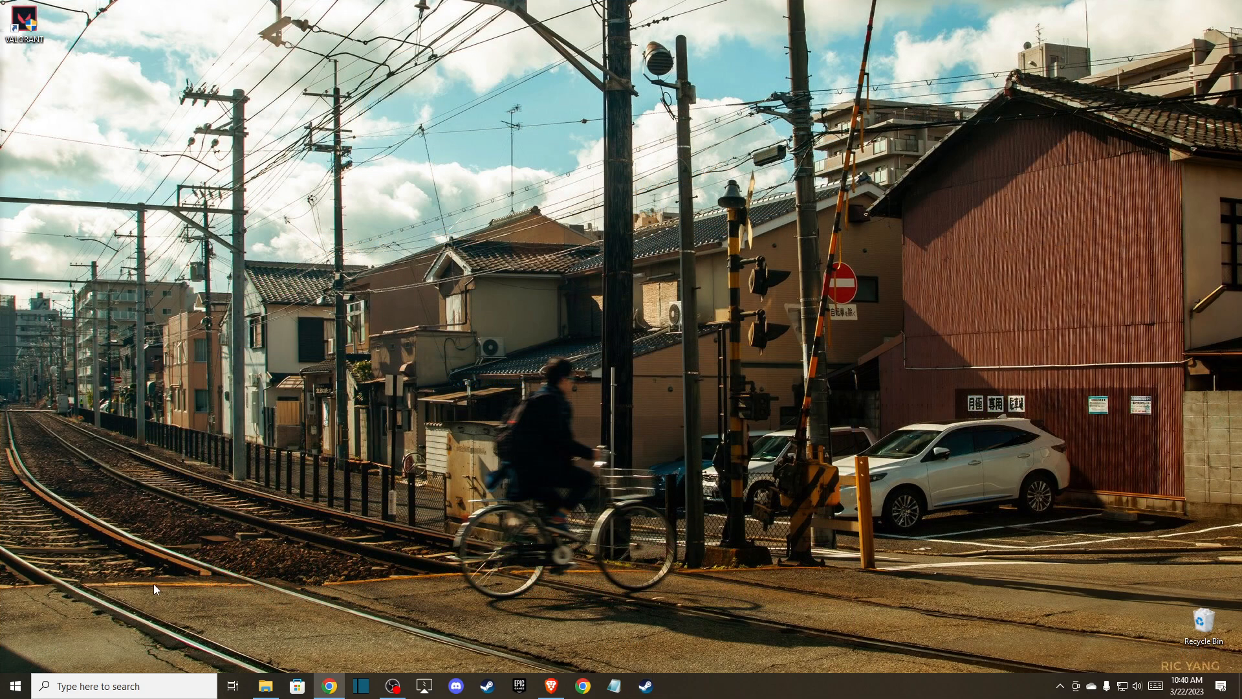
pyautogui.moveTo(159, 687)
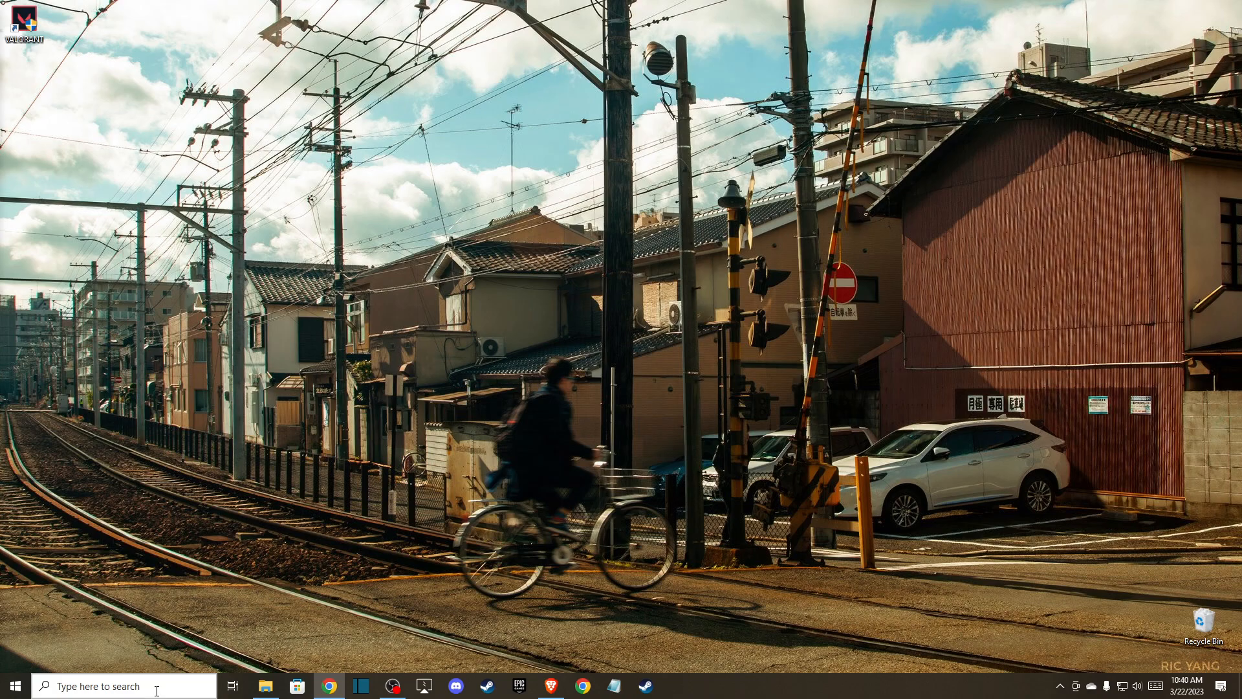
# Step: Search the taskbar for Windows Update settings
pyautogui.click(116, 687)
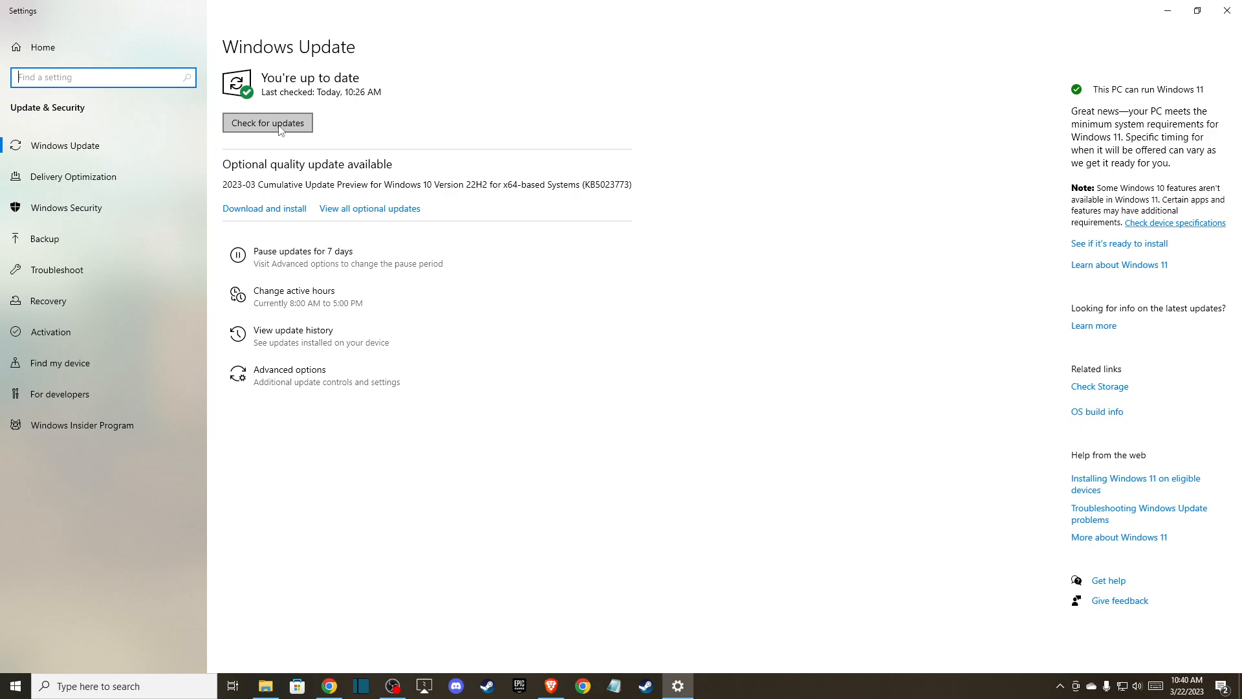
pyautogui.moveTo(312, 131)
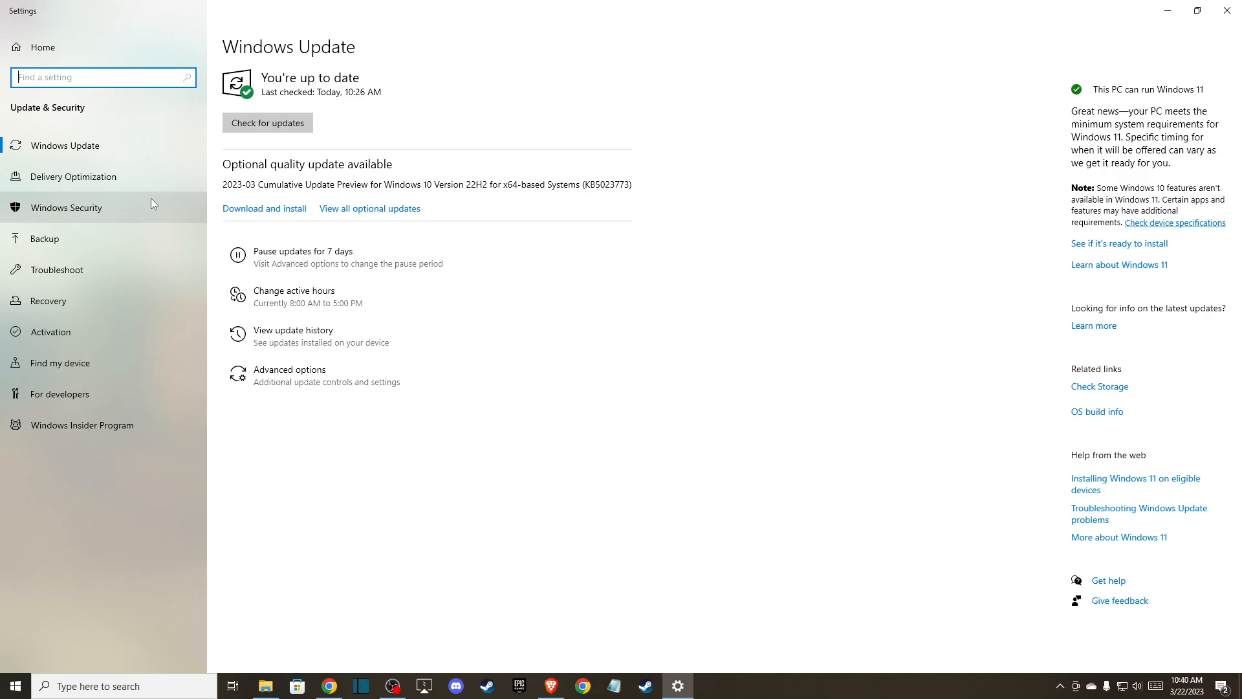
pyautogui.moveTo(975, 31)
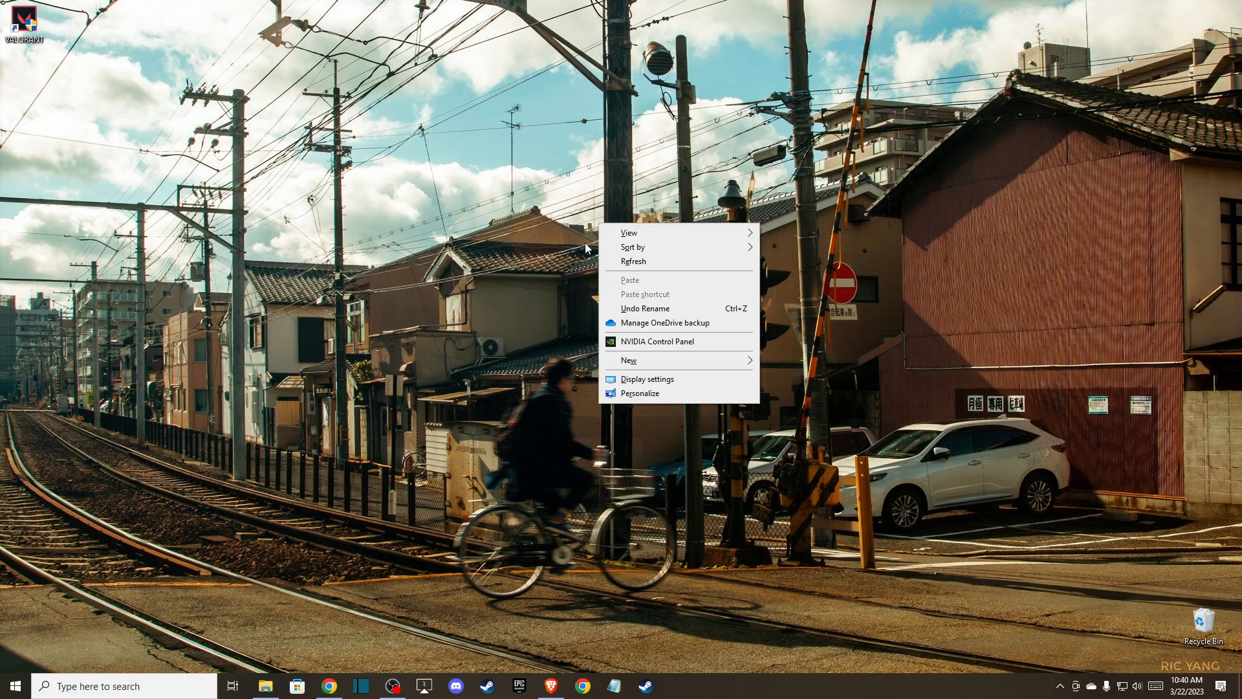
# Step: Go from Display settings down to the Graphics settings page
pyautogui.click(648, 379)
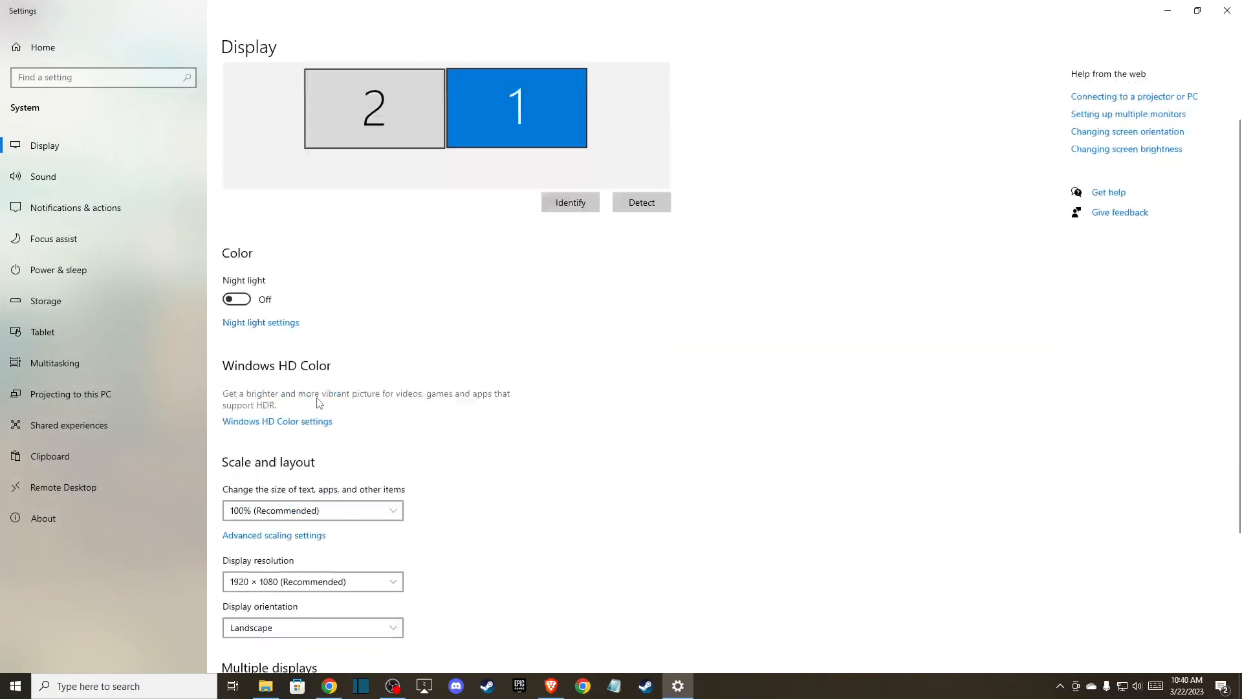
pyautogui.scroll(-3)
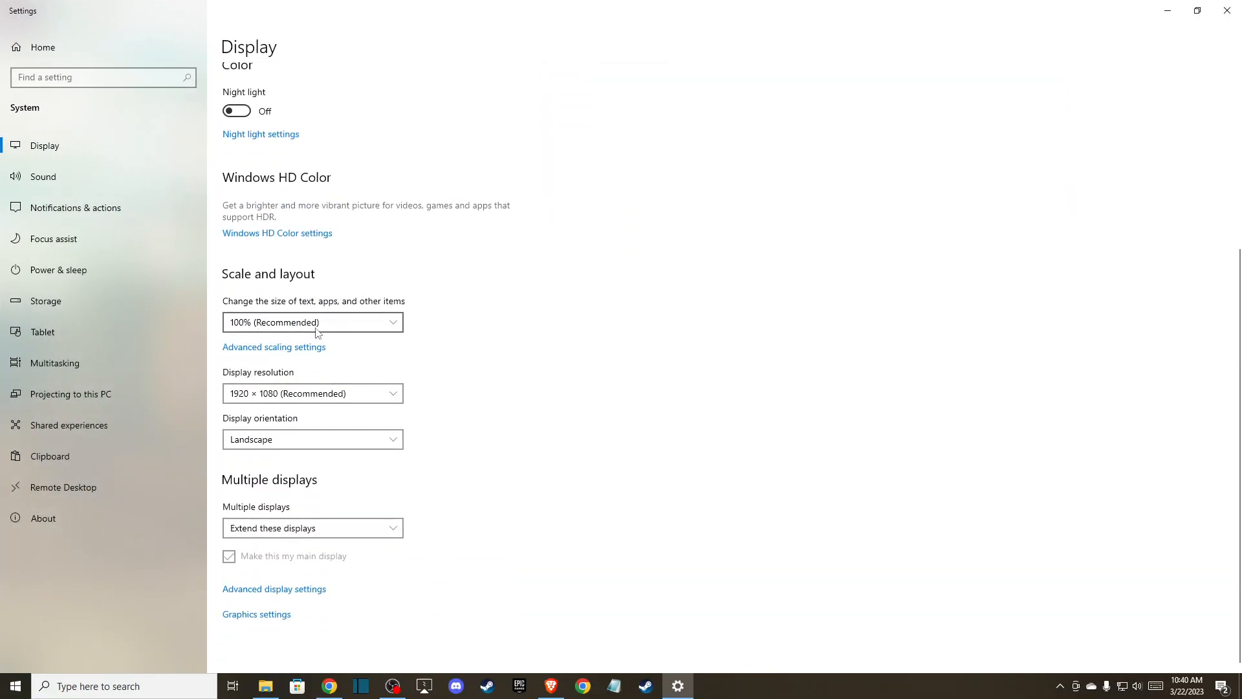
pyautogui.moveTo(290, 400)
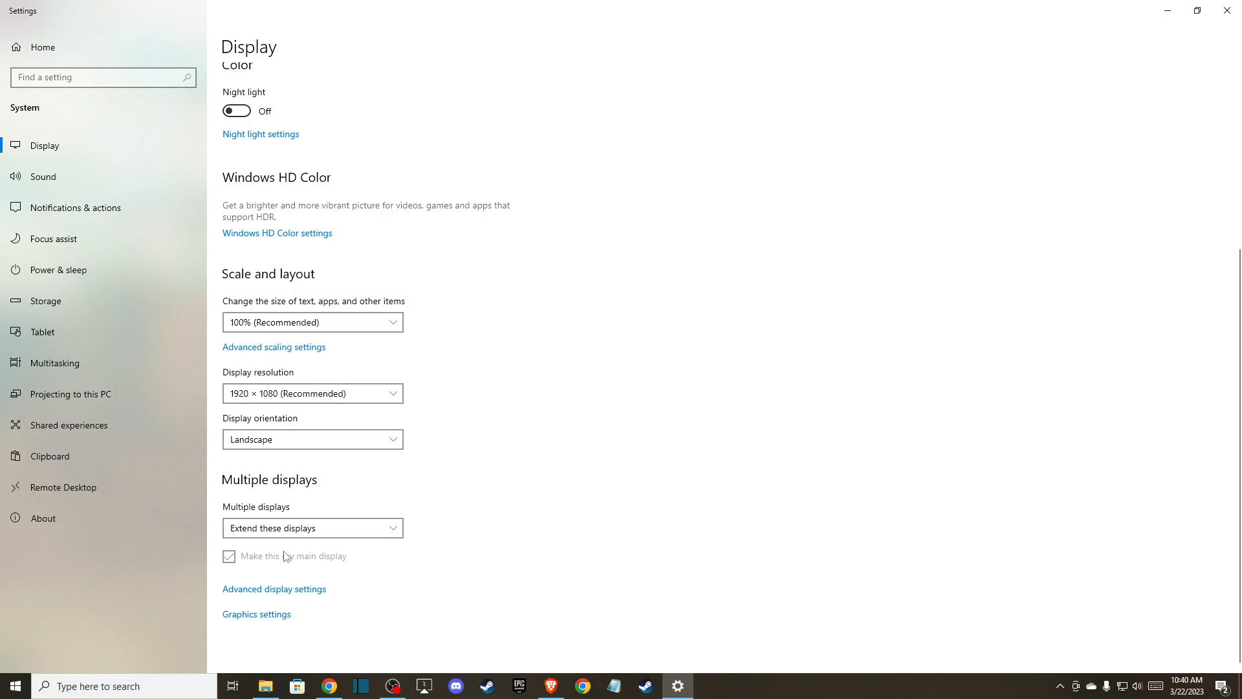
pyautogui.click(256, 614)
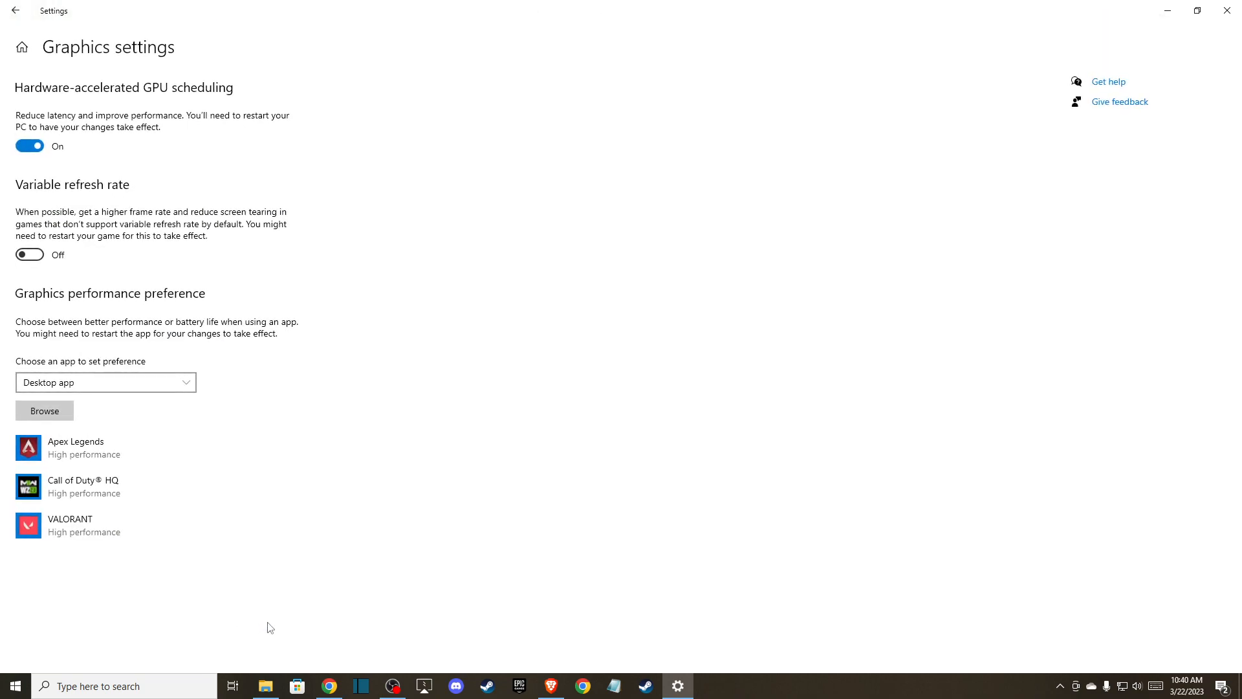
# Step: Add cod.exe from C:\Program Files (x86)\Steam\steamapps\common\Call of Duty HQ and open its graphics options
pyautogui.click(45, 411)
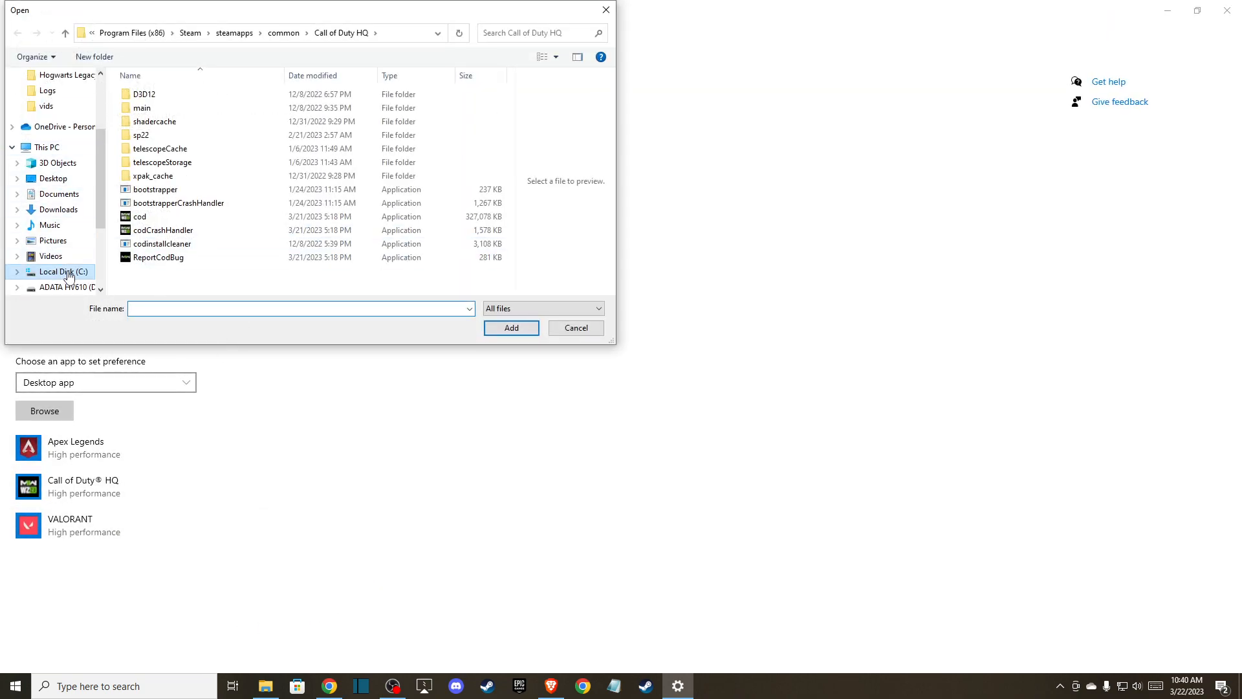
pyautogui.click(57, 272)
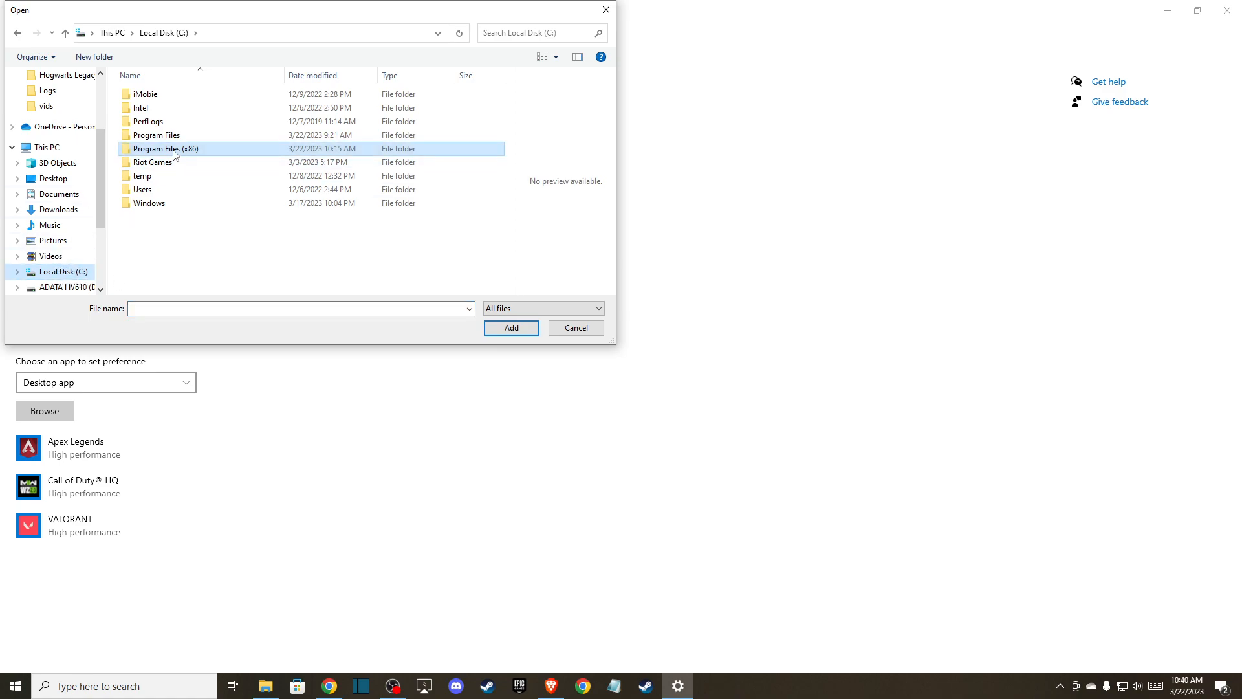
pyautogui.doubleClick(165, 148)
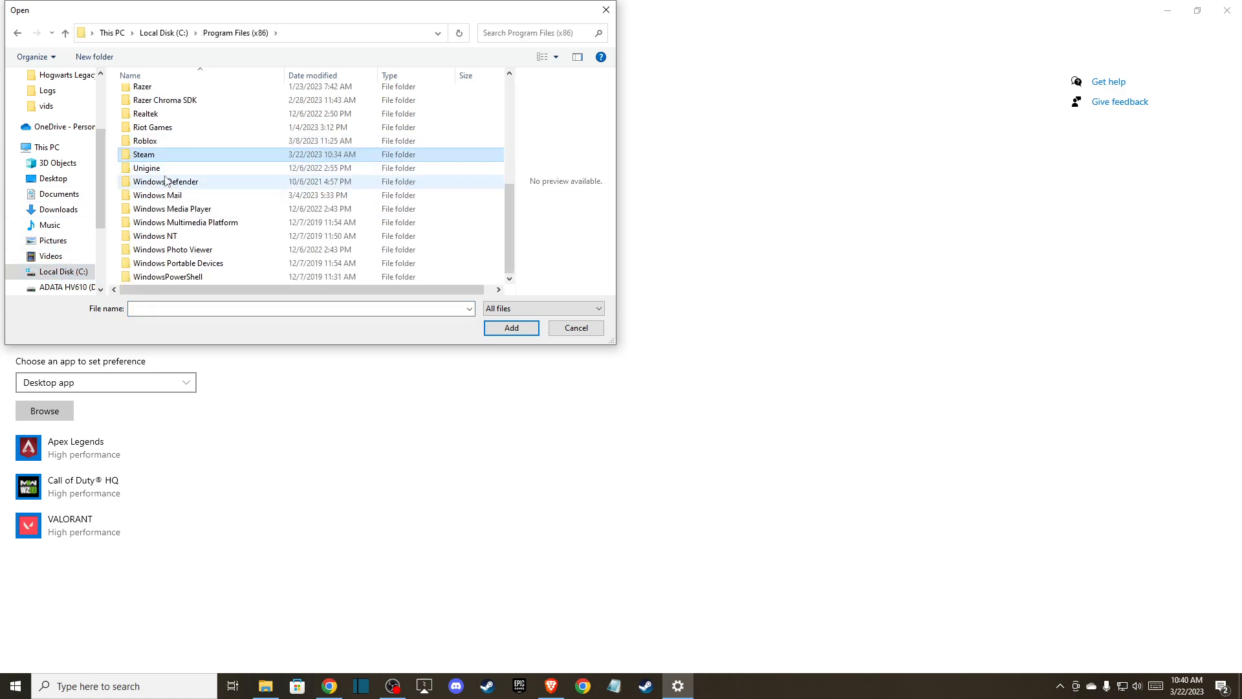
pyautogui.doubleClick(144, 154)
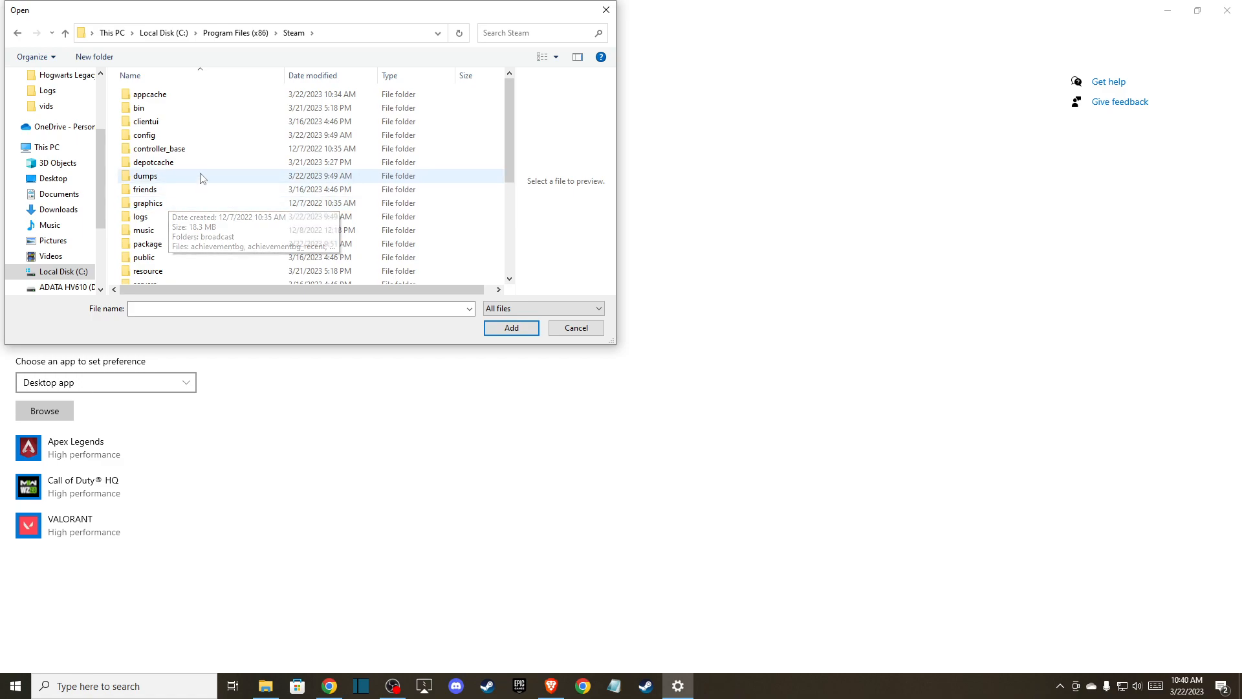
pyautogui.scroll(-3)
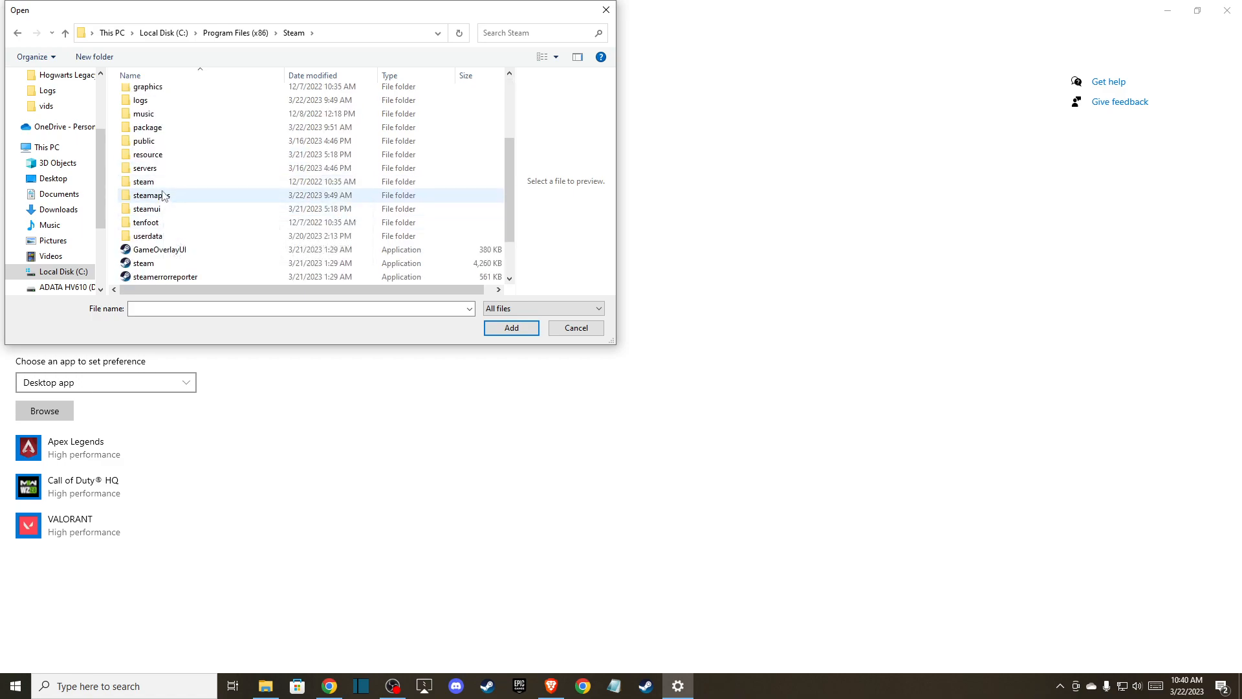
pyautogui.doubleClick(150, 195)
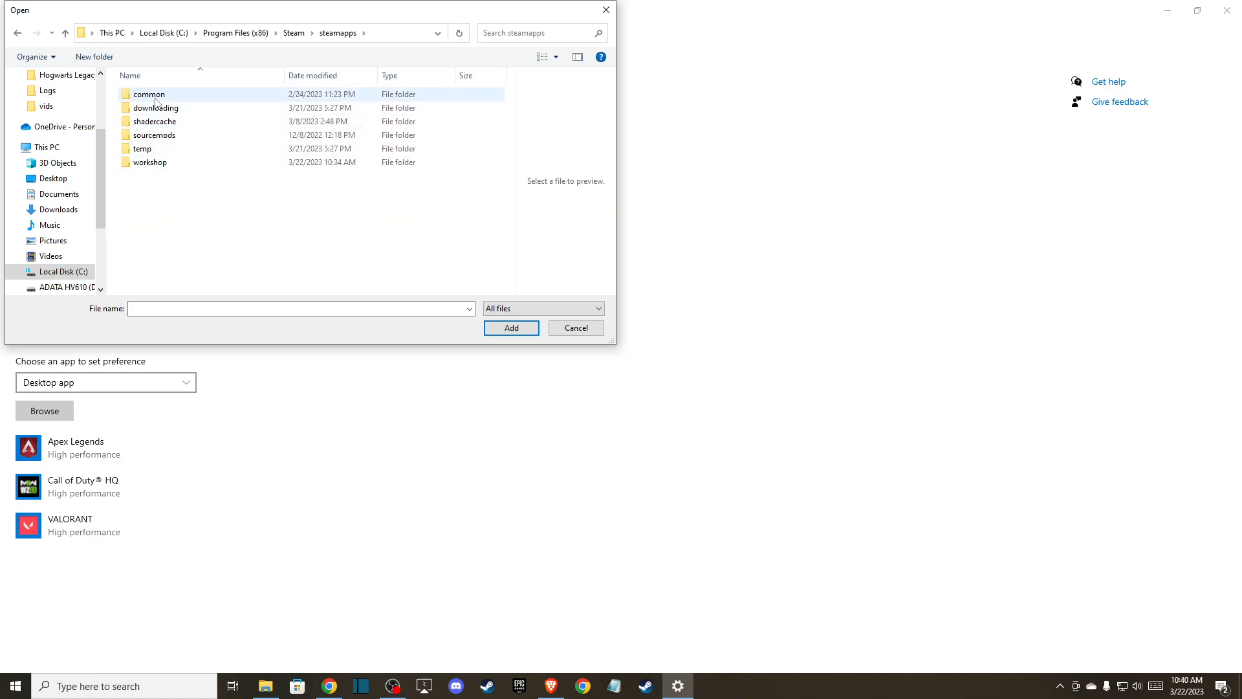
pyautogui.doubleClick(149, 94)
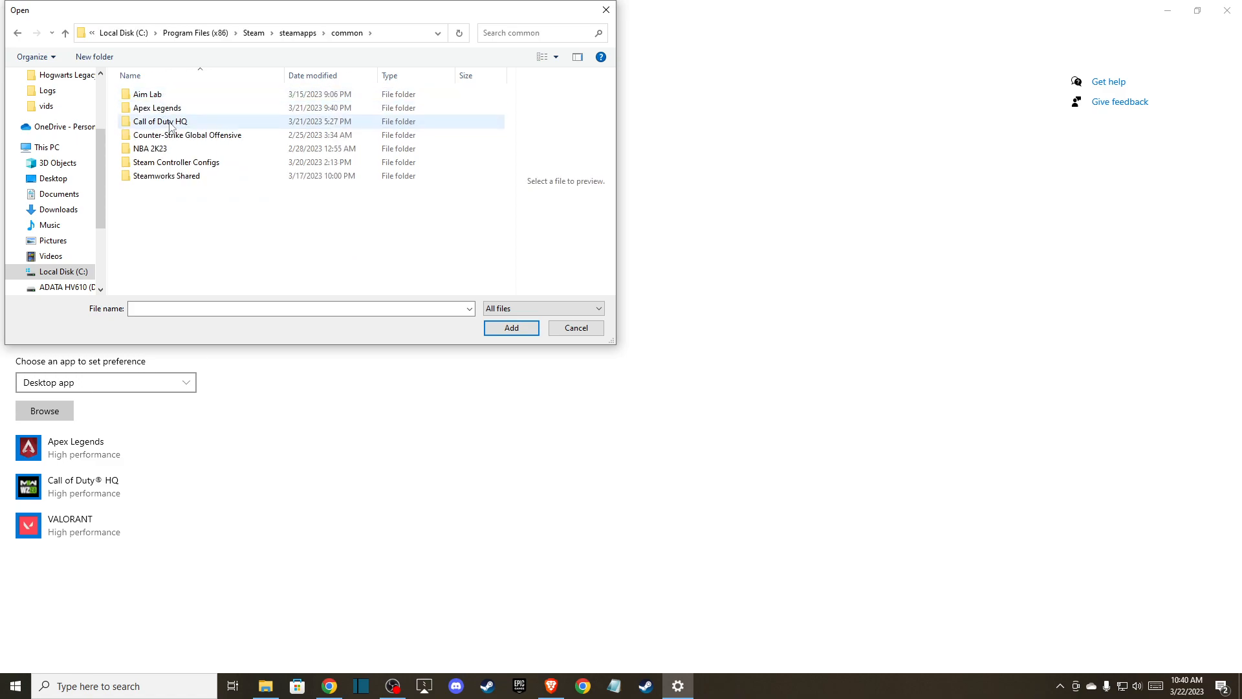
pyautogui.doubleClick(160, 121)
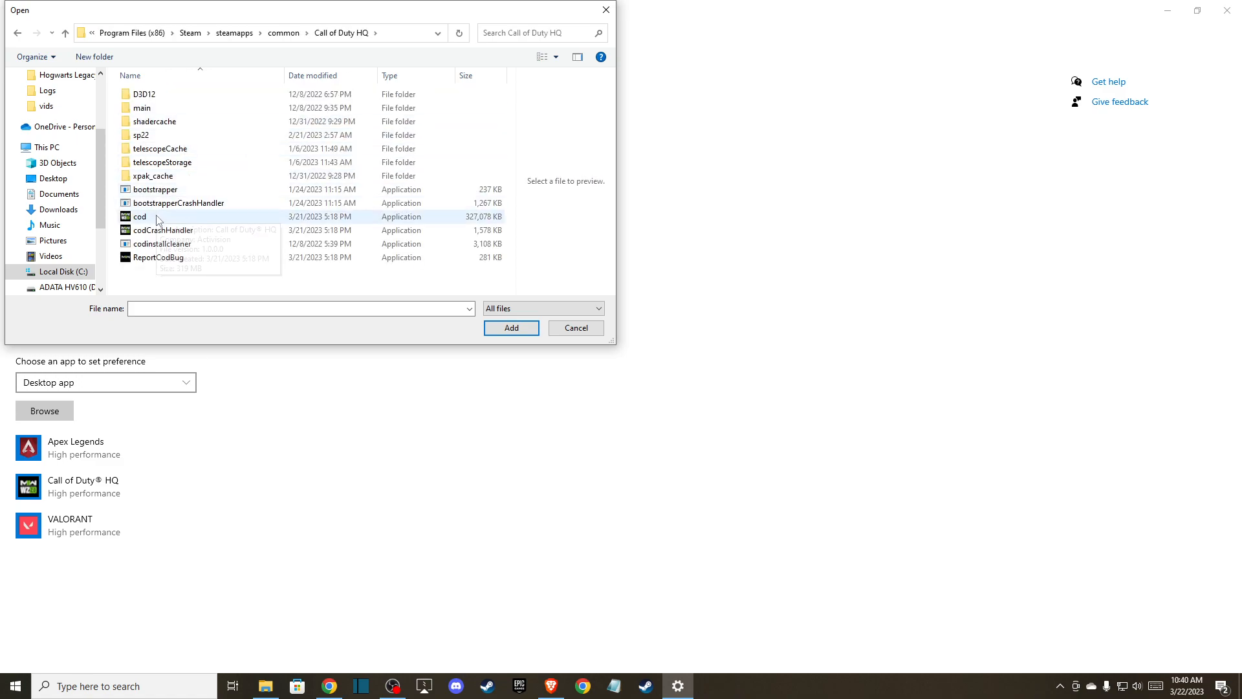
pyautogui.click(139, 216)
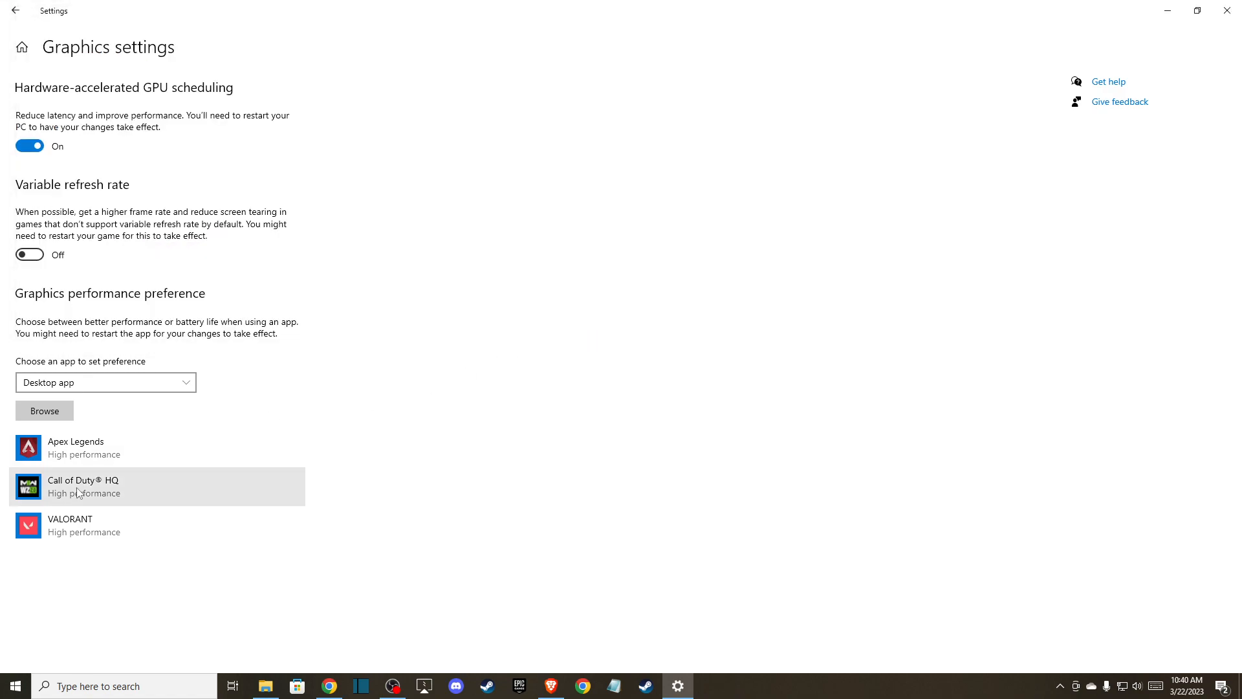
pyautogui.click(82, 486)
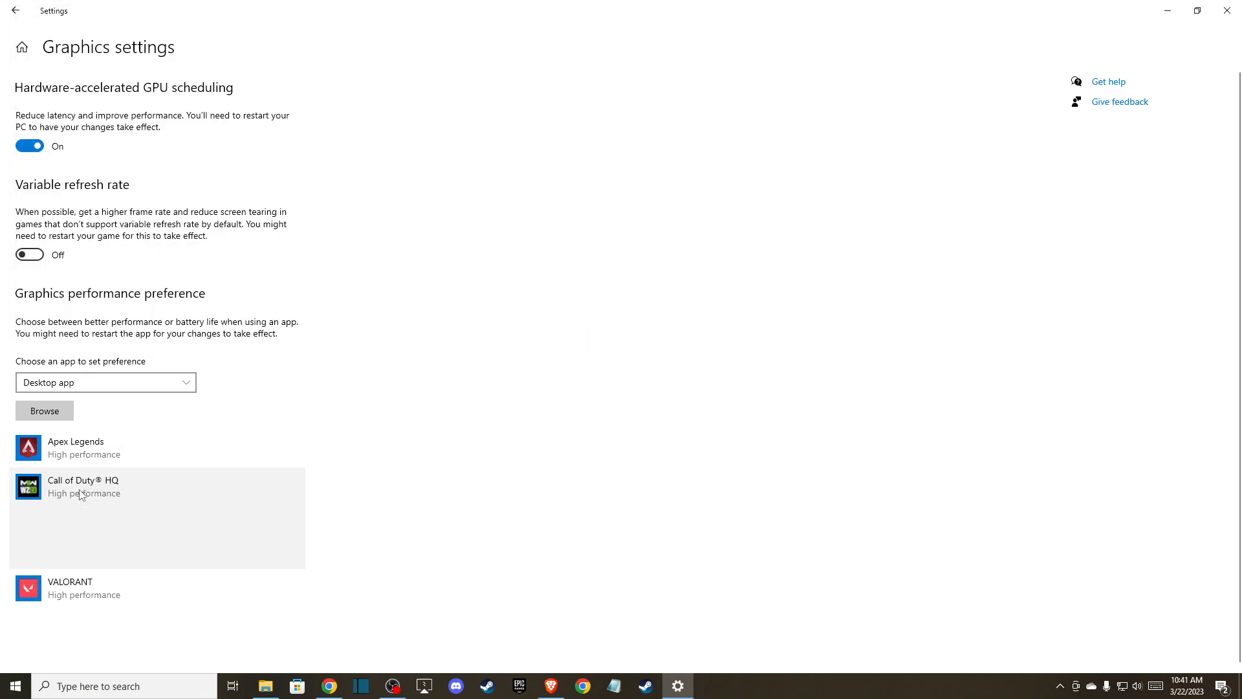
pyautogui.click(204, 552)
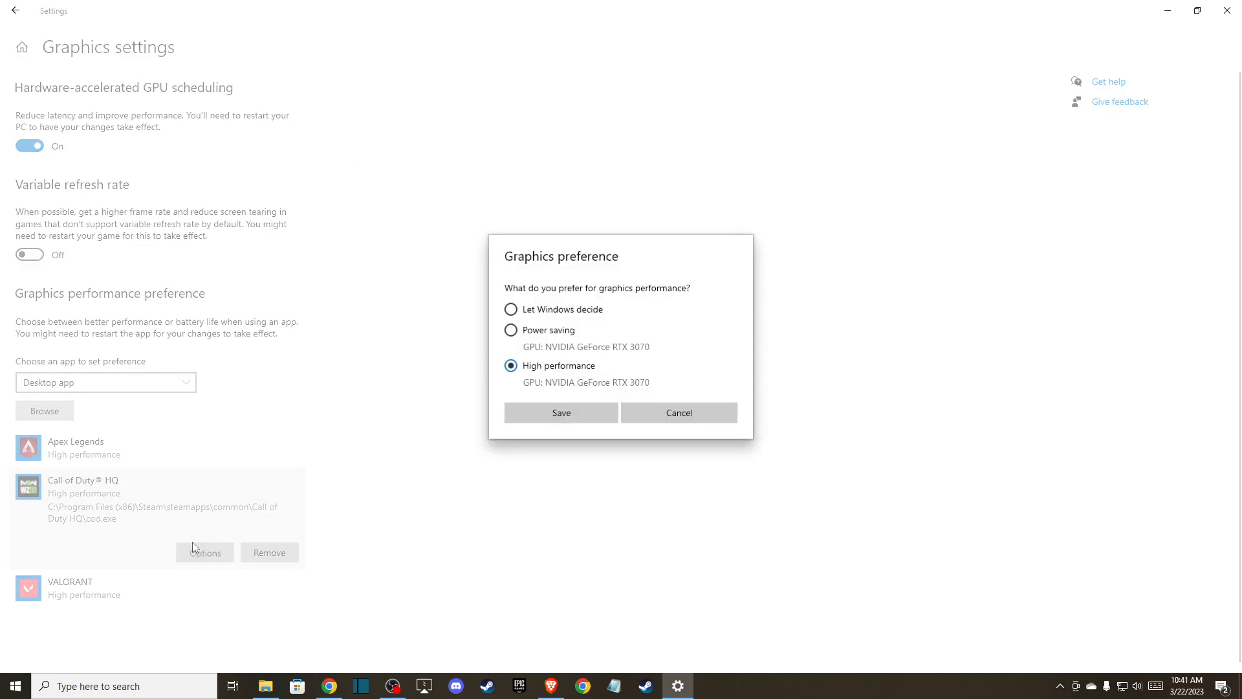
pyautogui.moveTo(632, 403)
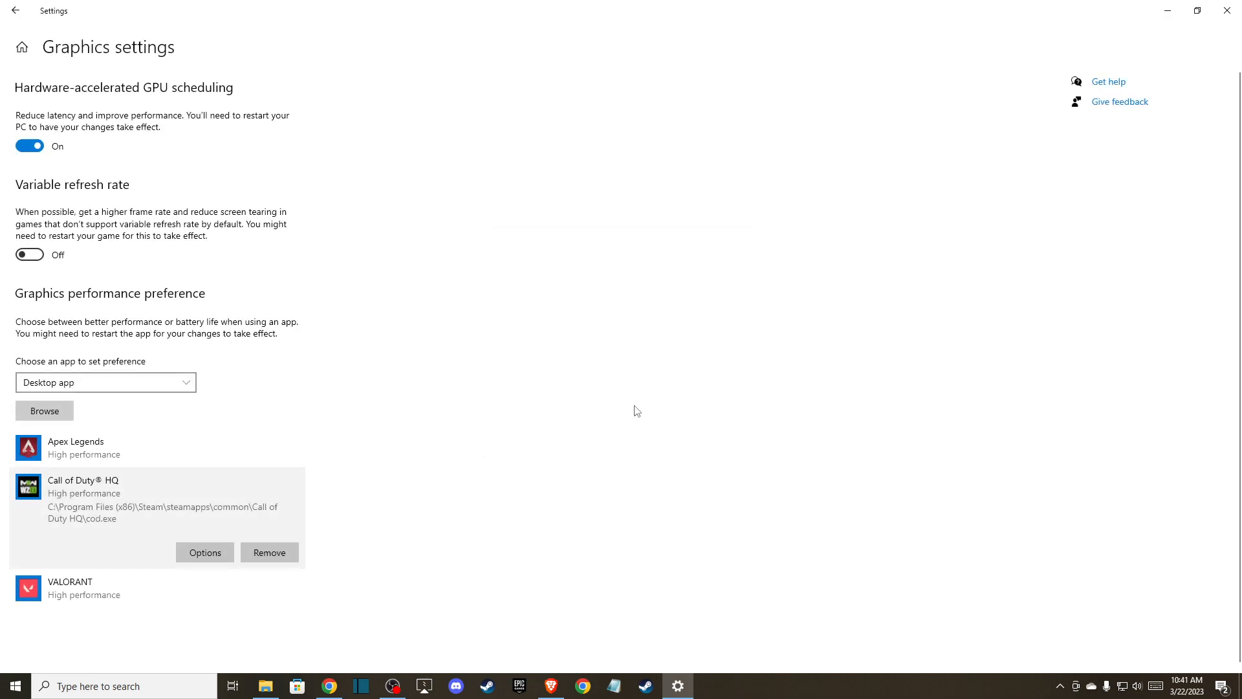
pyautogui.moveTo(1229, 41)
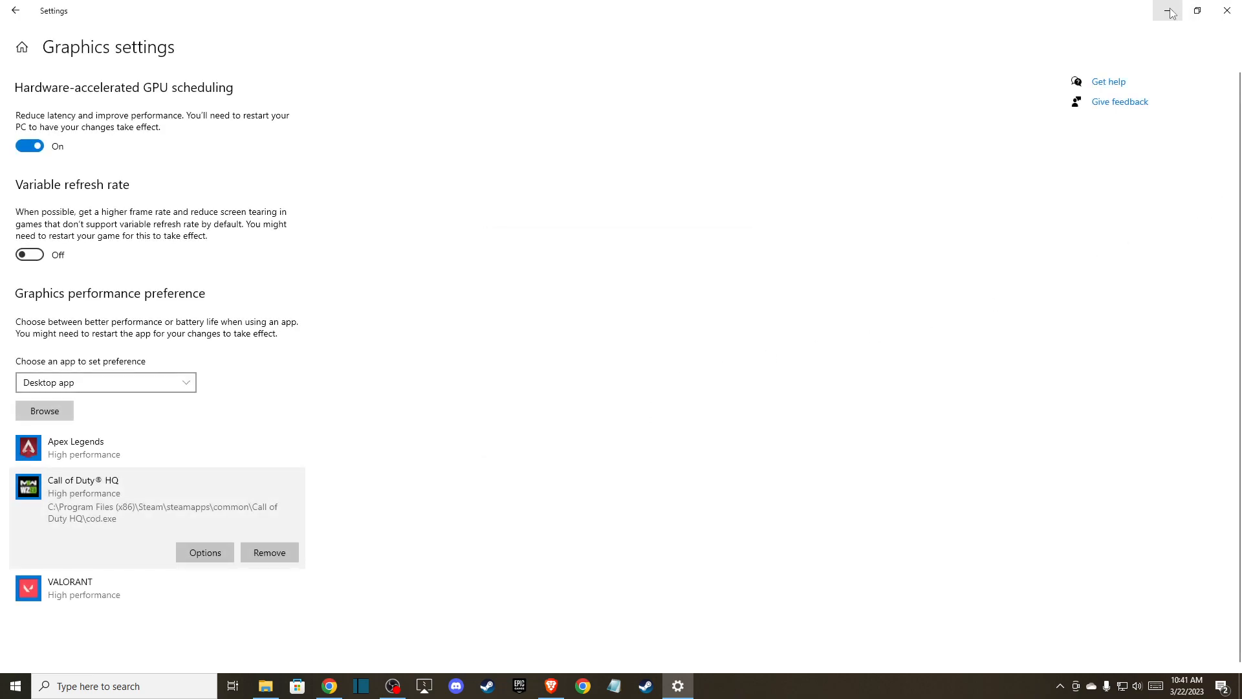
# Step: Minimize Settings, launch GeForce Experience via Windows search, and open its settings
pyautogui.click(1169, 11)
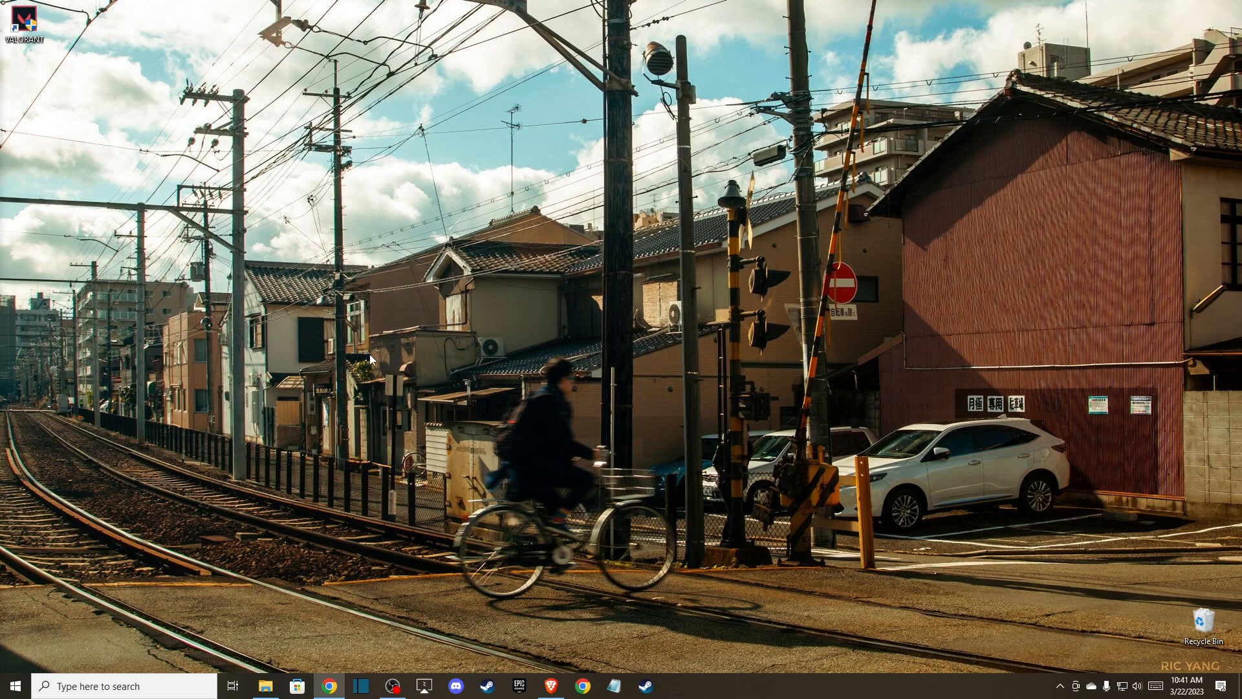
pyautogui.click(22, 686)
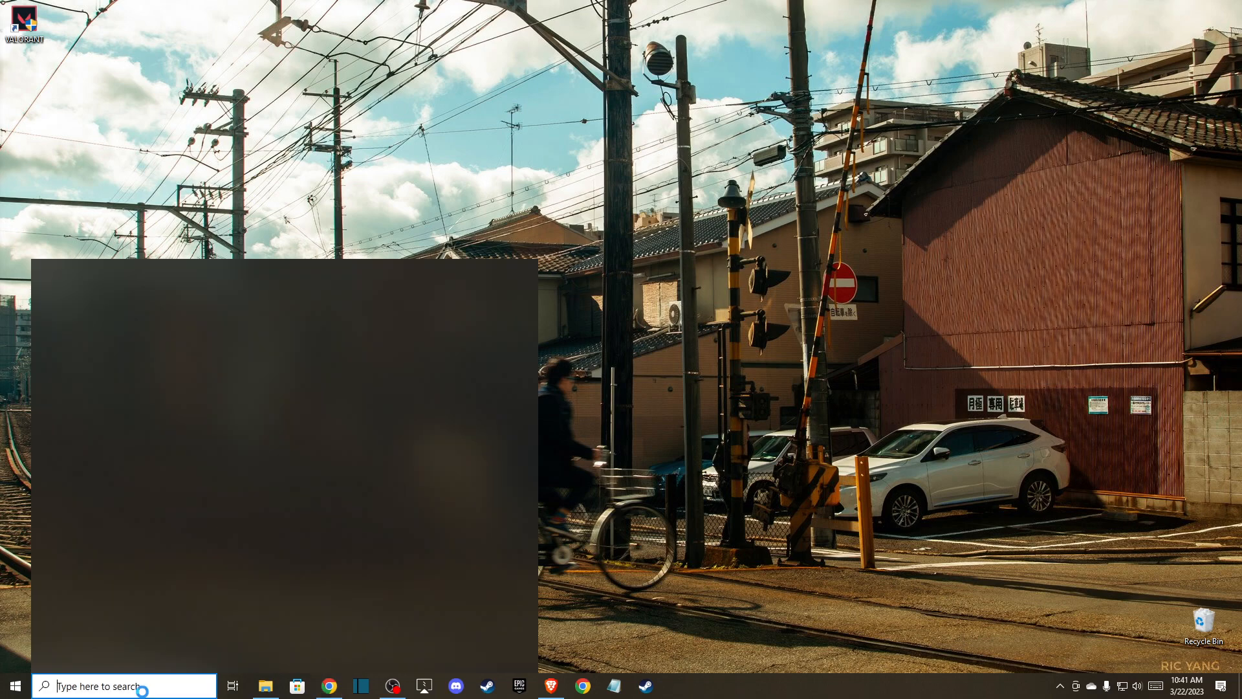
pyautogui.click(678, 685)
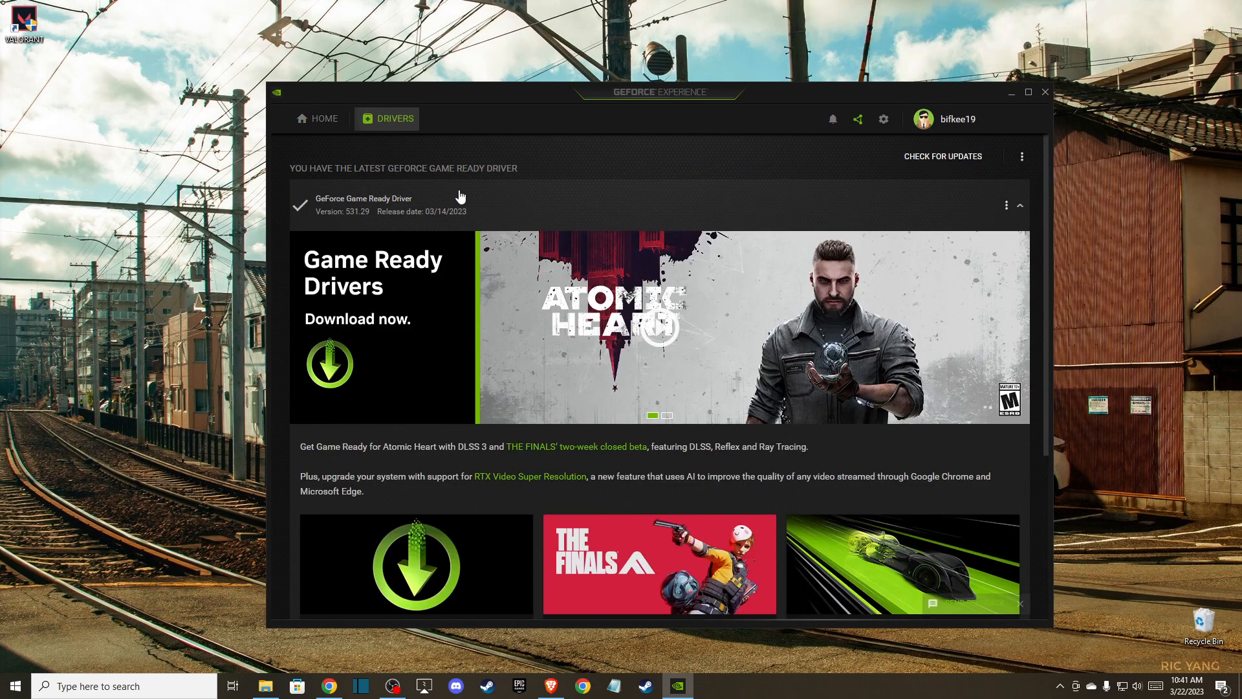
pyautogui.moveTo(369, 219)
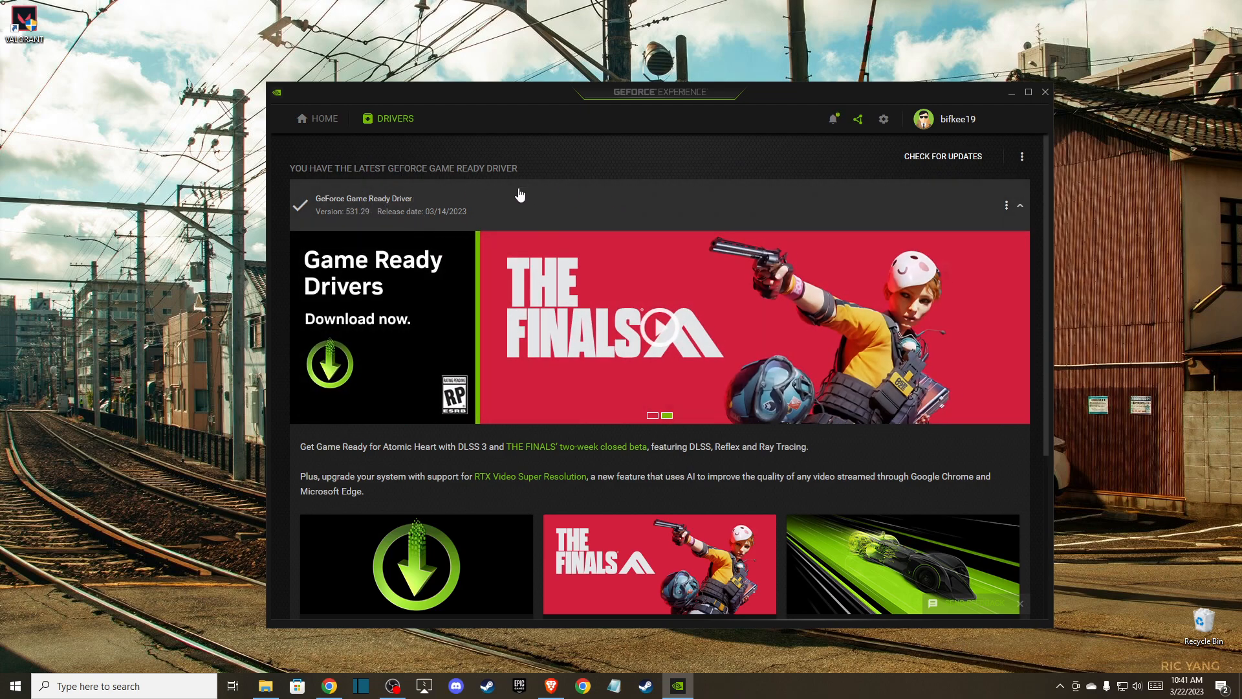
pyautogui.moveTo(884, 119)
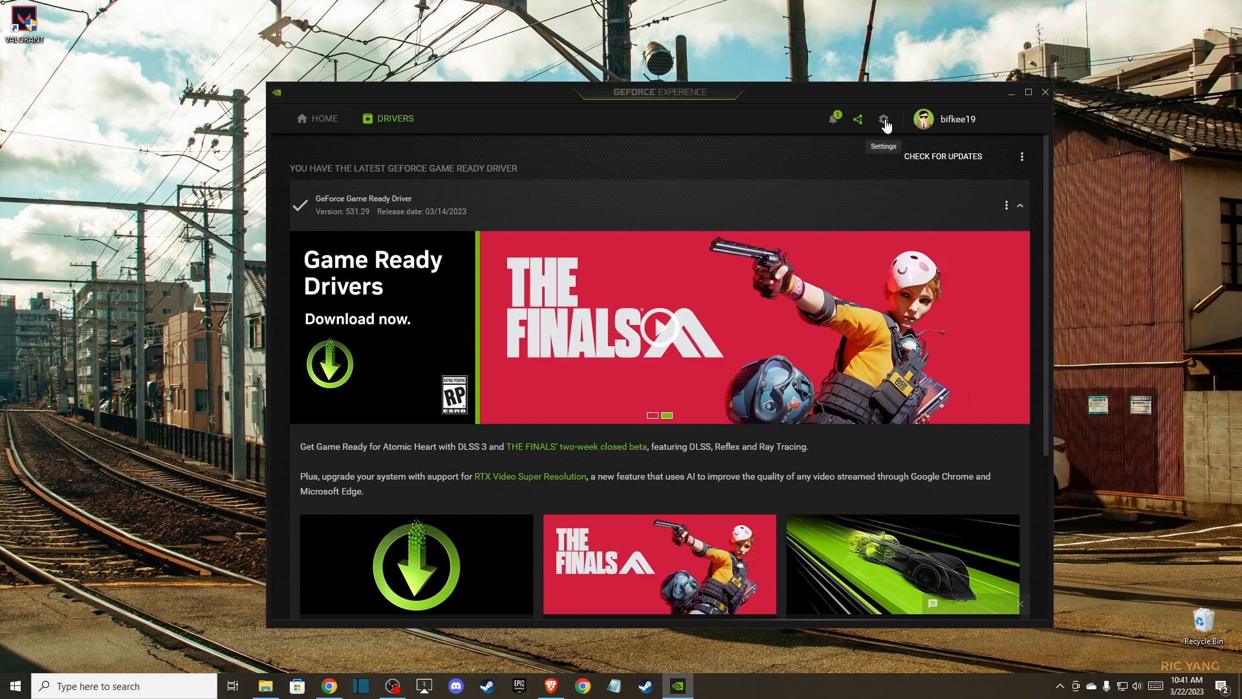
pyautogui.click(883, 119)
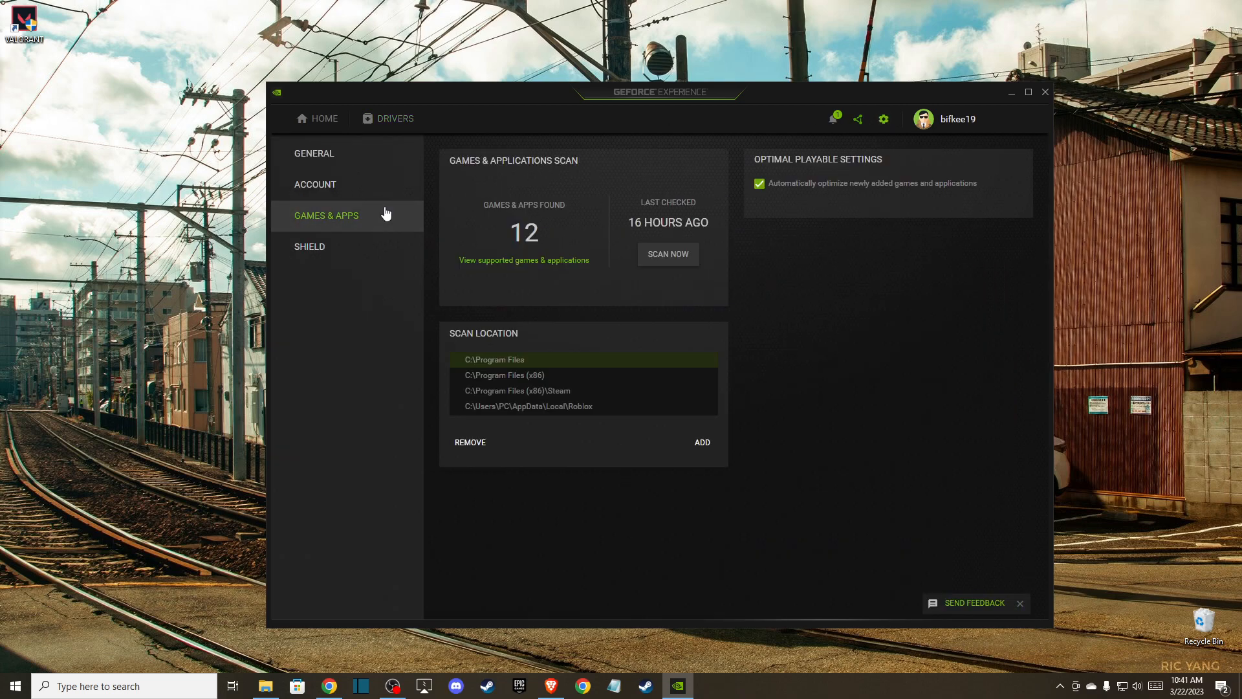
# Step: Show the GENERAL settings scrolled down to In-Game Overlay and Image Scaling
pyautogui.click(314, 153)
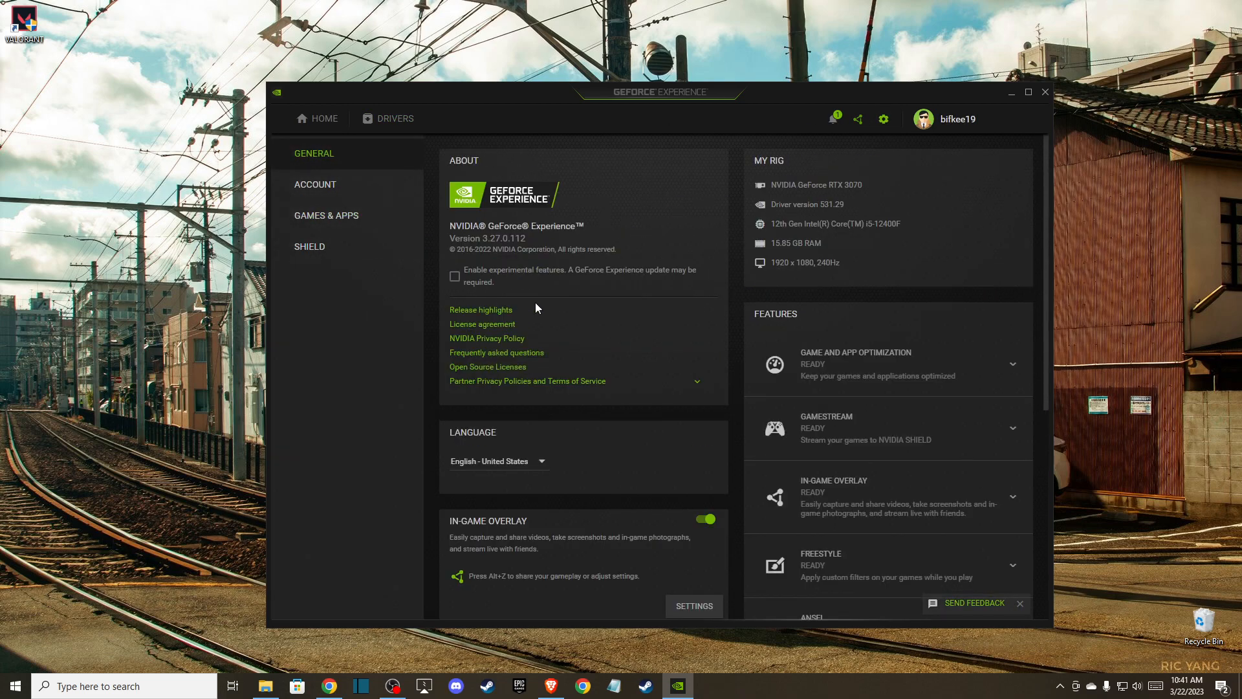
pyautogui.scroll(-3)
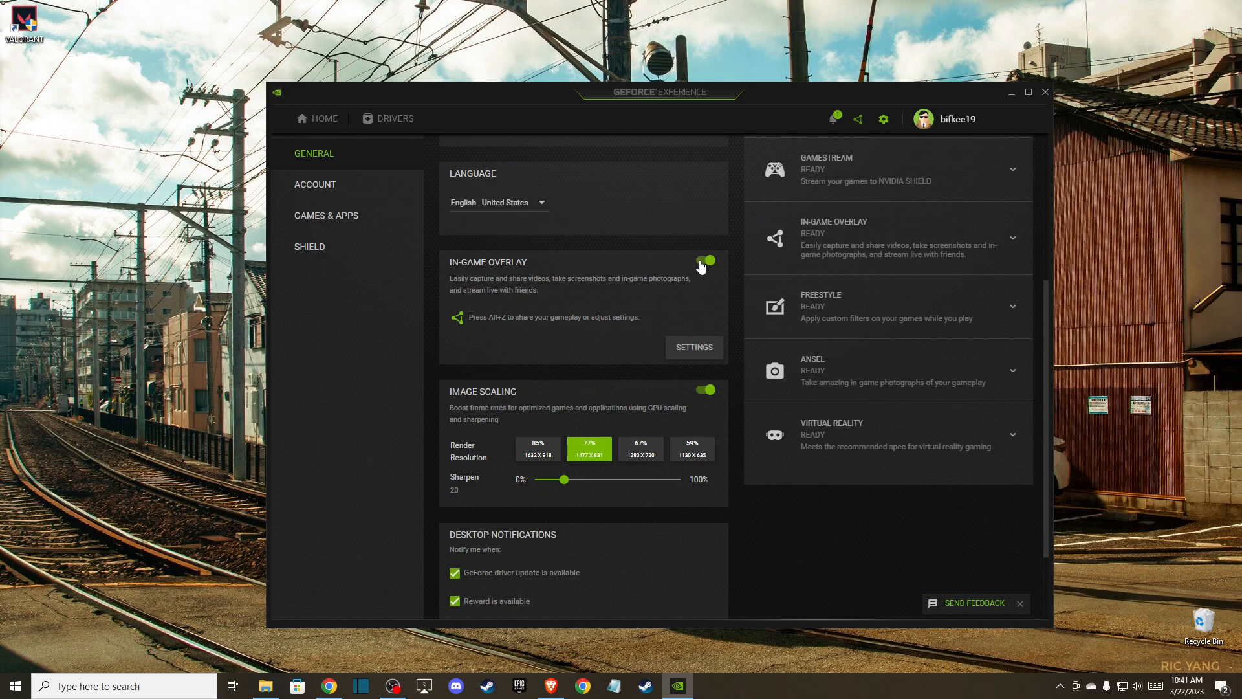
pyautogui.scroll(-3)
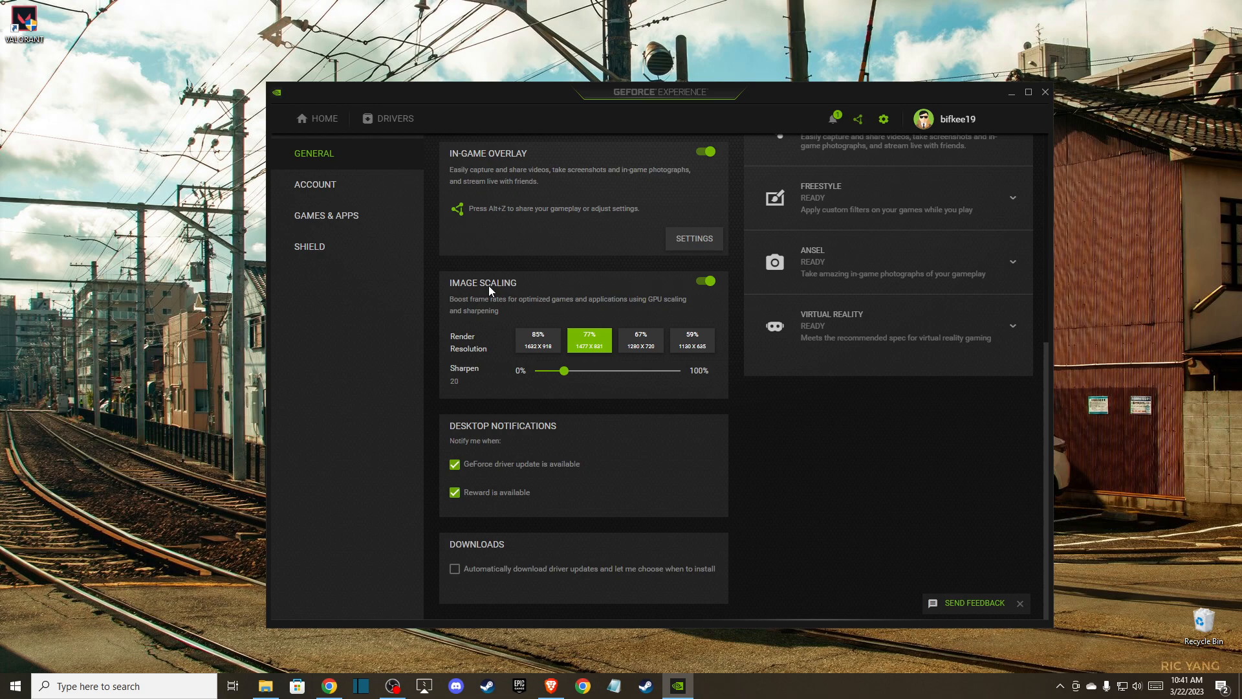
pyautogui.moveTo(626, 314)
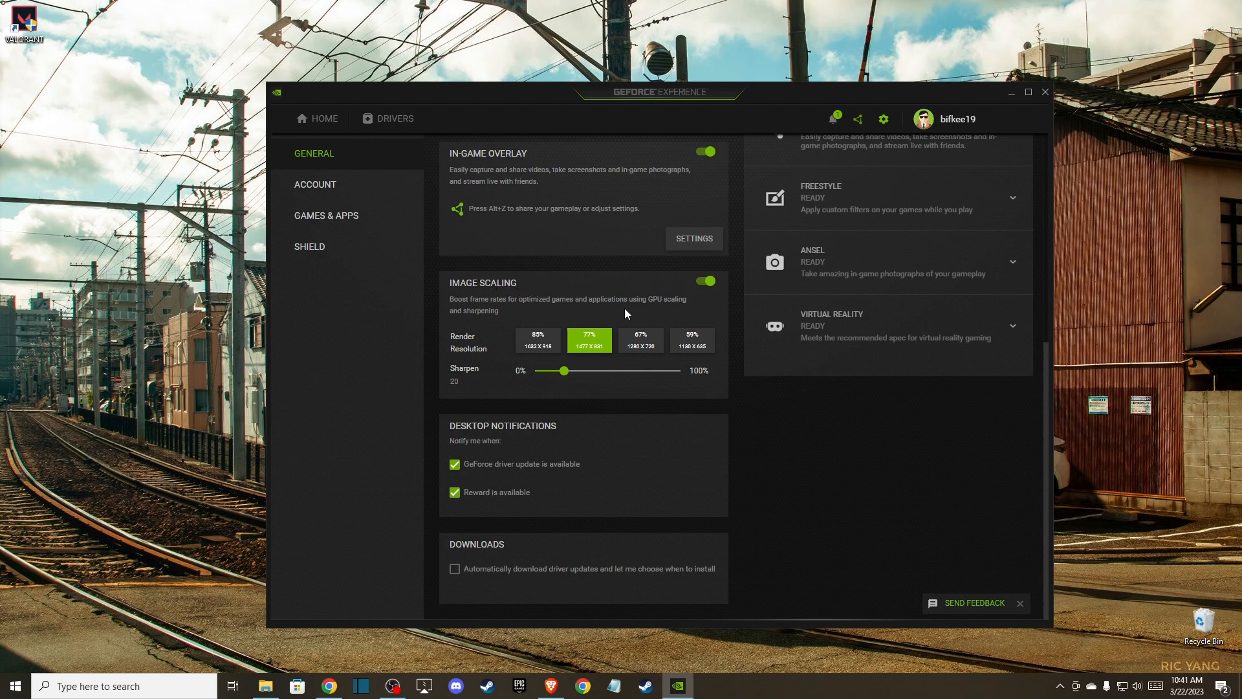
pyautogui.moveTo(613, 294)
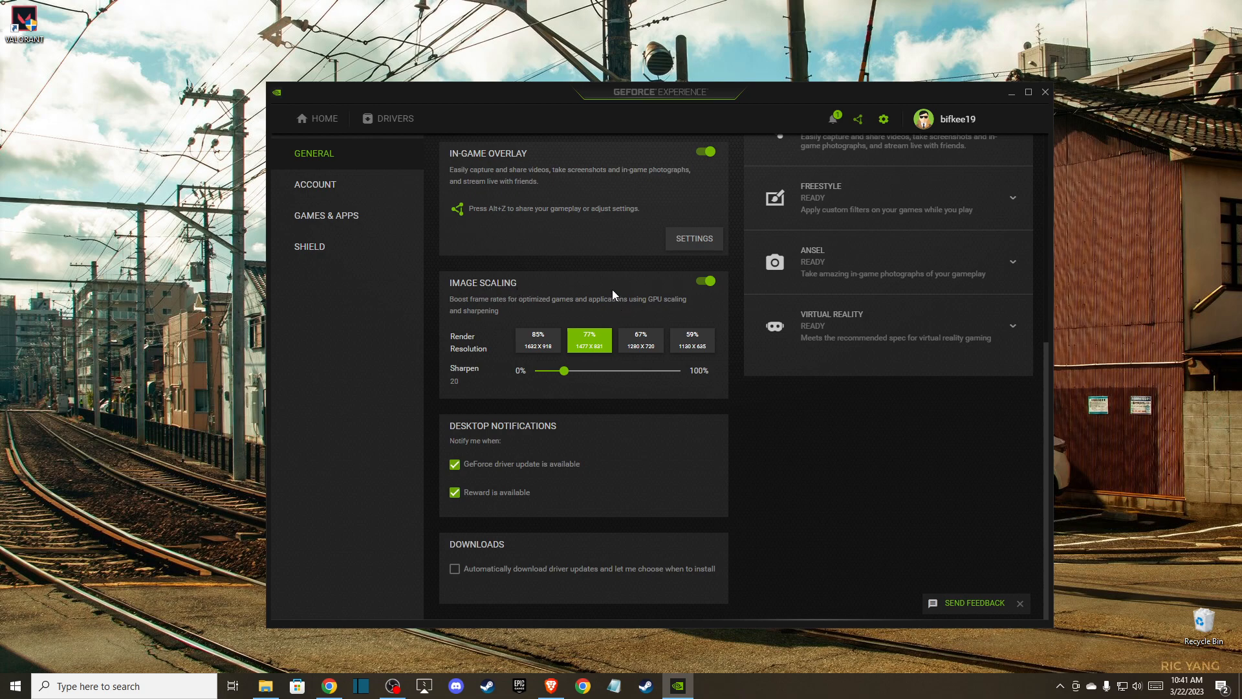
pyautogui.moveTo(579, 288)
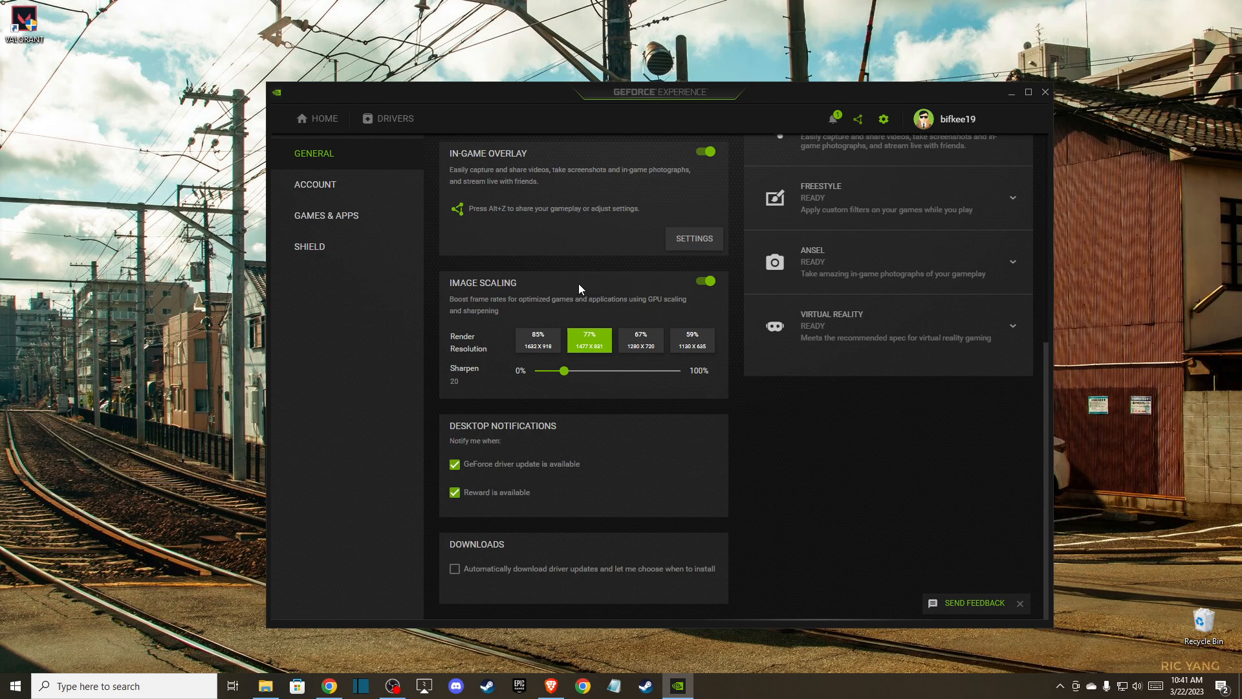
pyautogui.moveTo(566, 302)
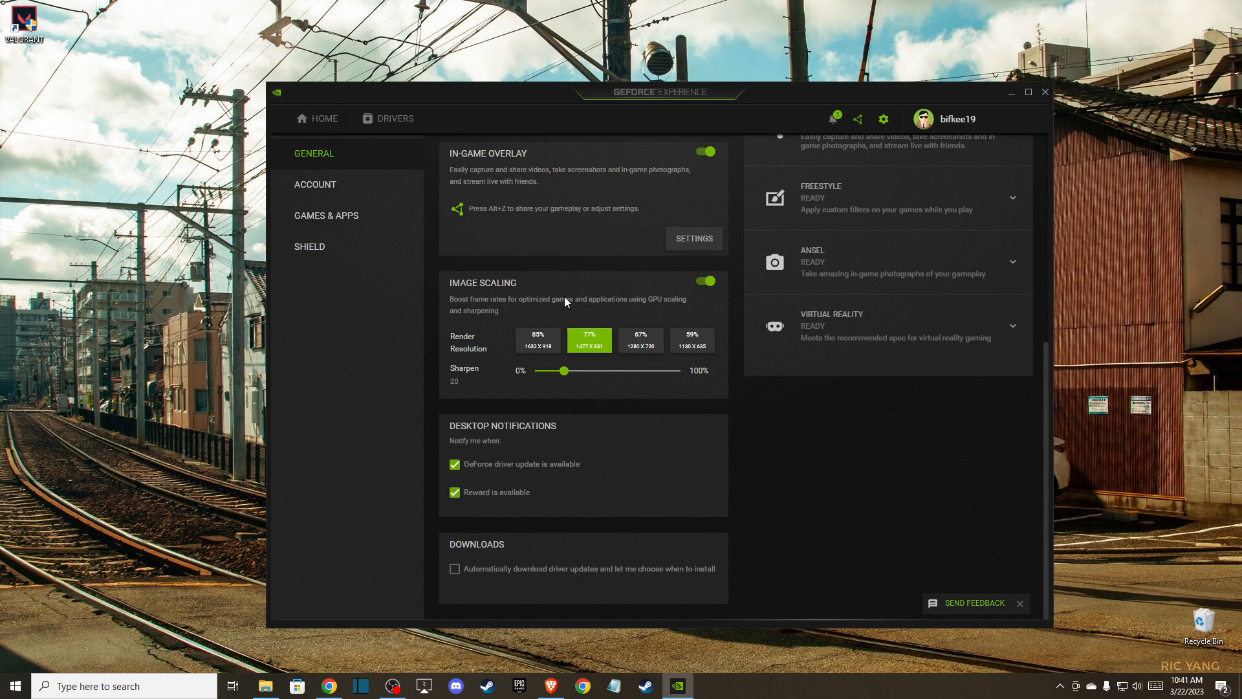
# Step: Open Modern Warfare II's details, its custom settings, and the Display mode dropdown
pyautogui.click(317, 119)
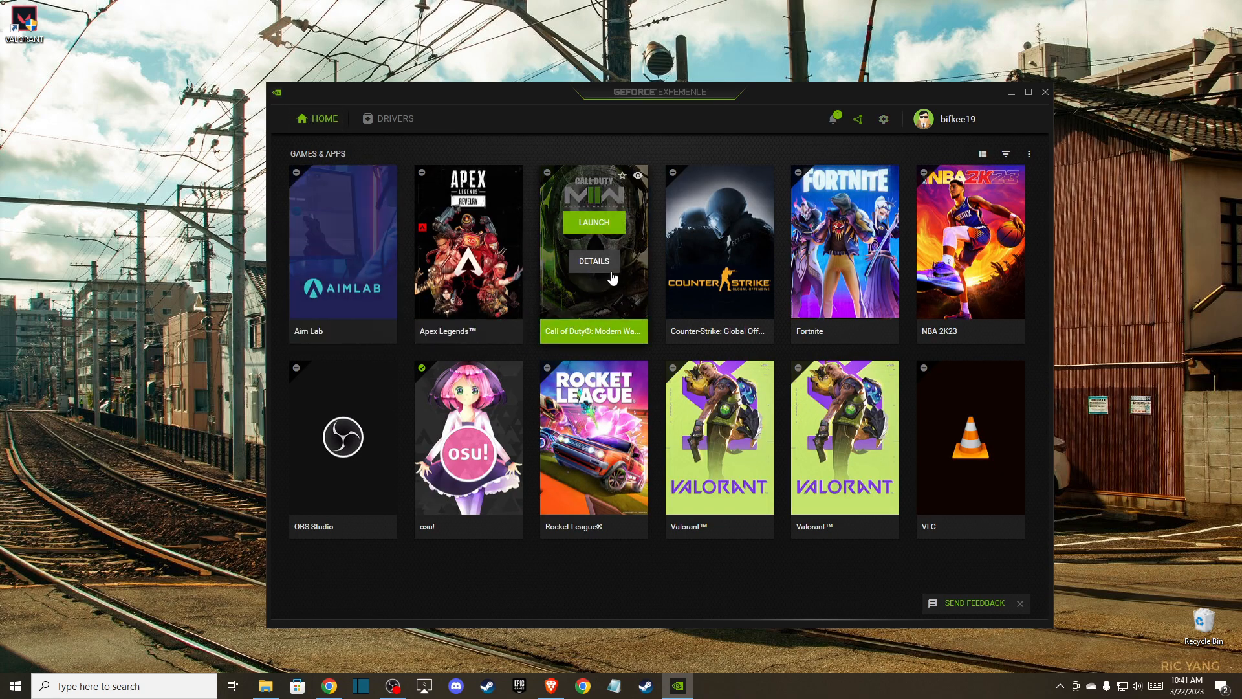
pyautogui.click(594, 261)
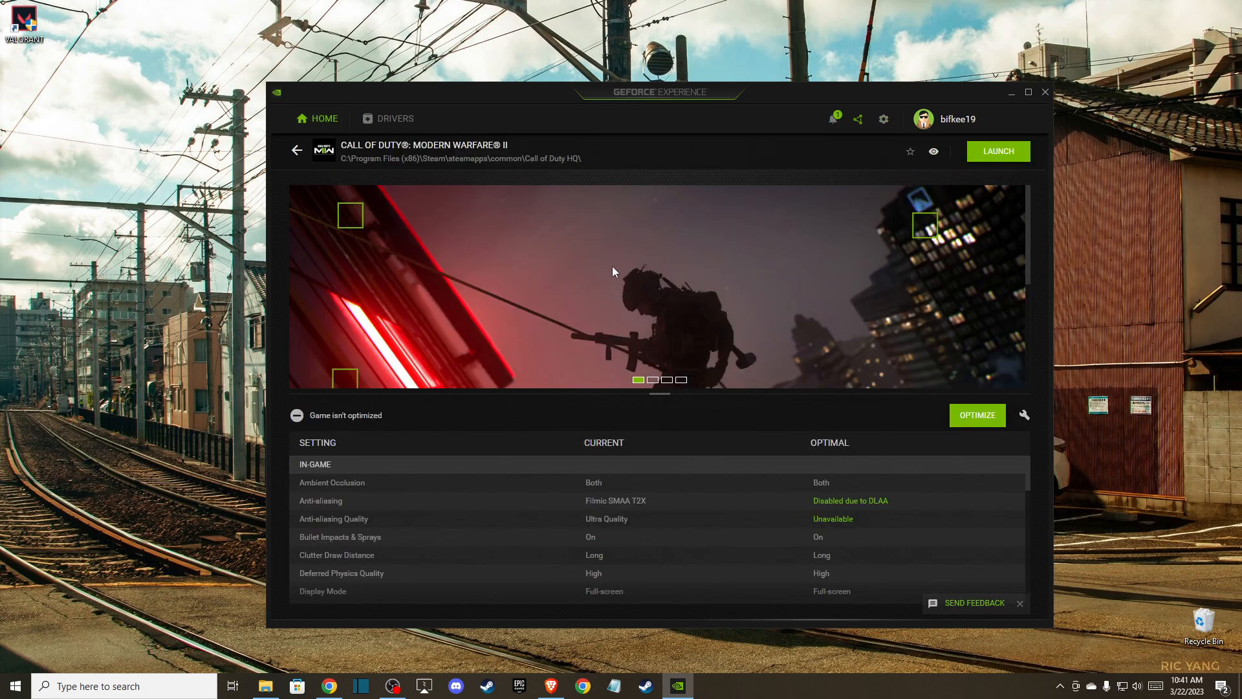
pyautogui.moveTo(1024, 417)
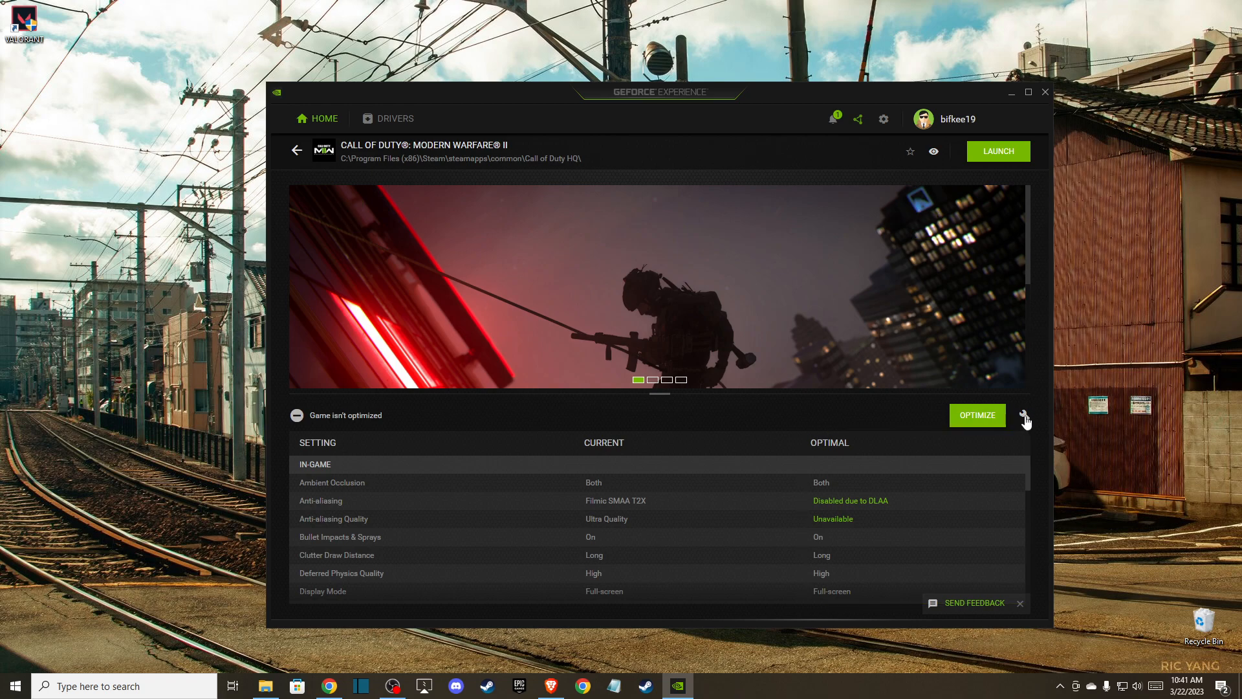
pyautogui.click(1024, 419)
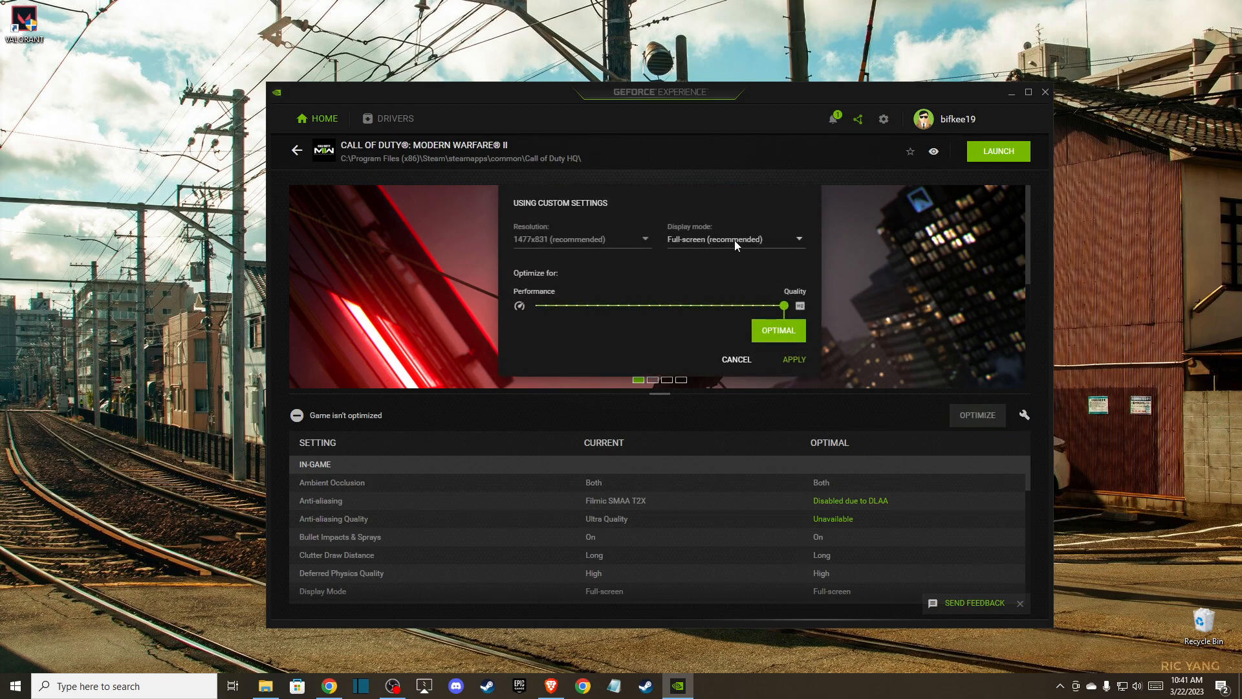
pyautogui.click(735, 239)
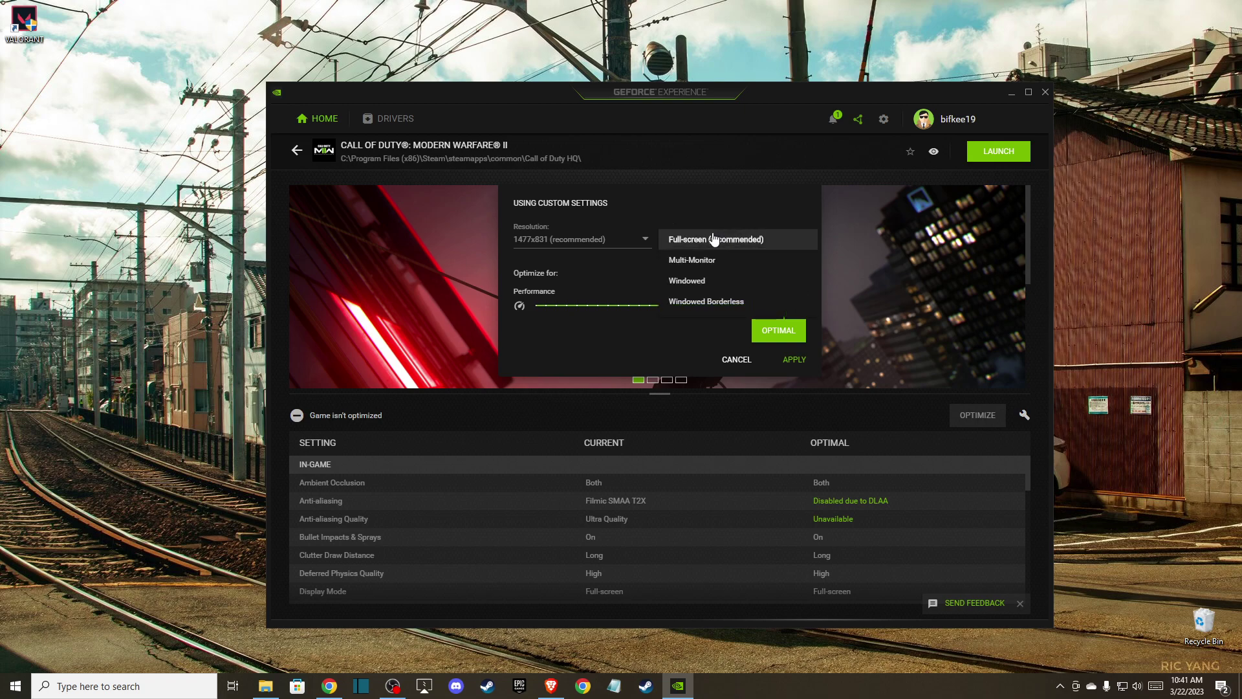
pyautogui.moveTo(693, 284)
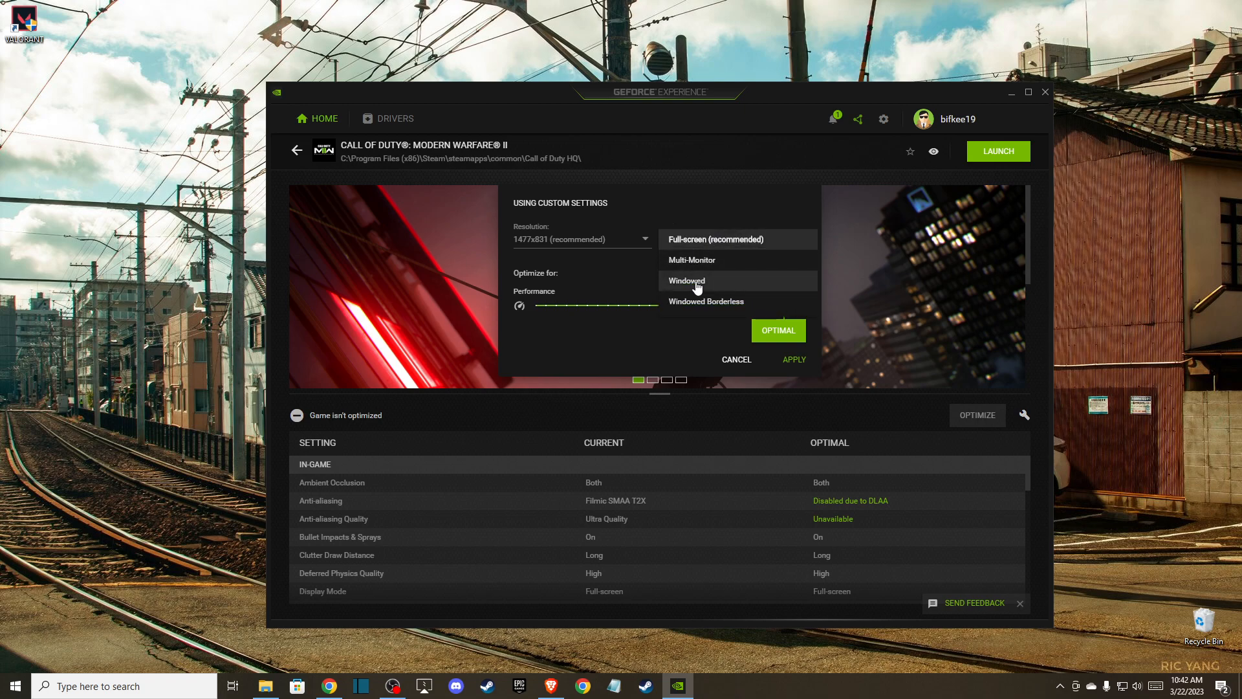
pyautogui.moveTo(683, 295)
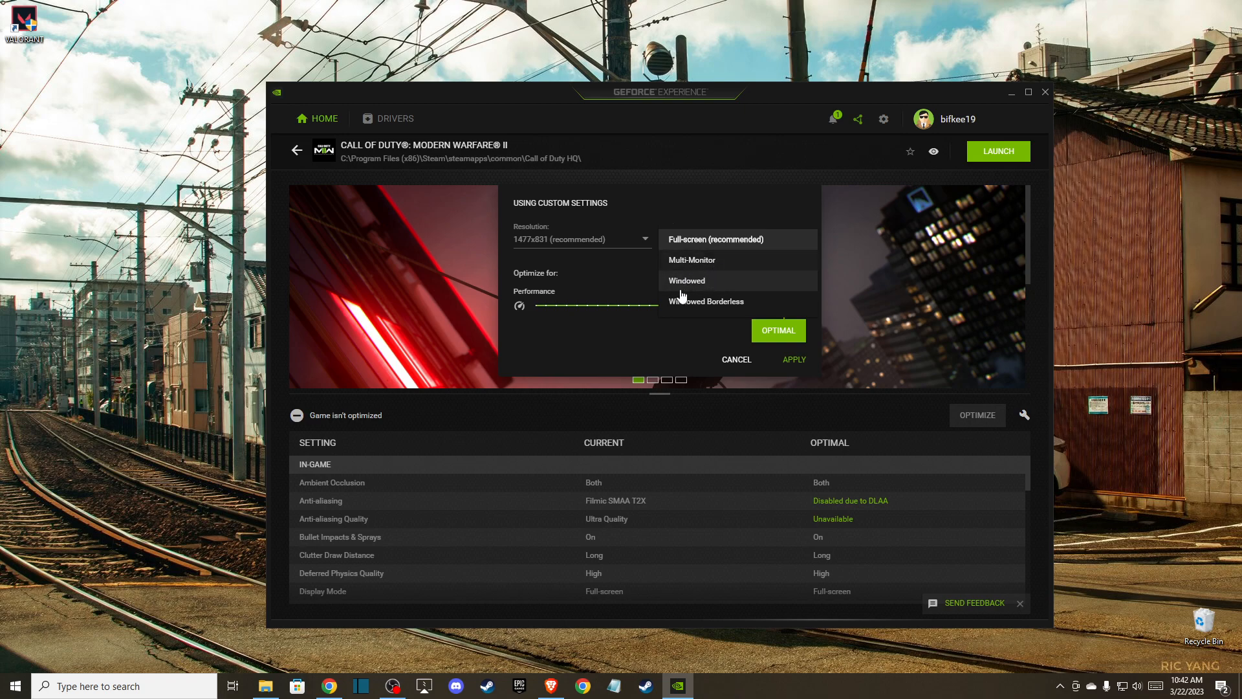
pyautogui.moveTo(714, 260)
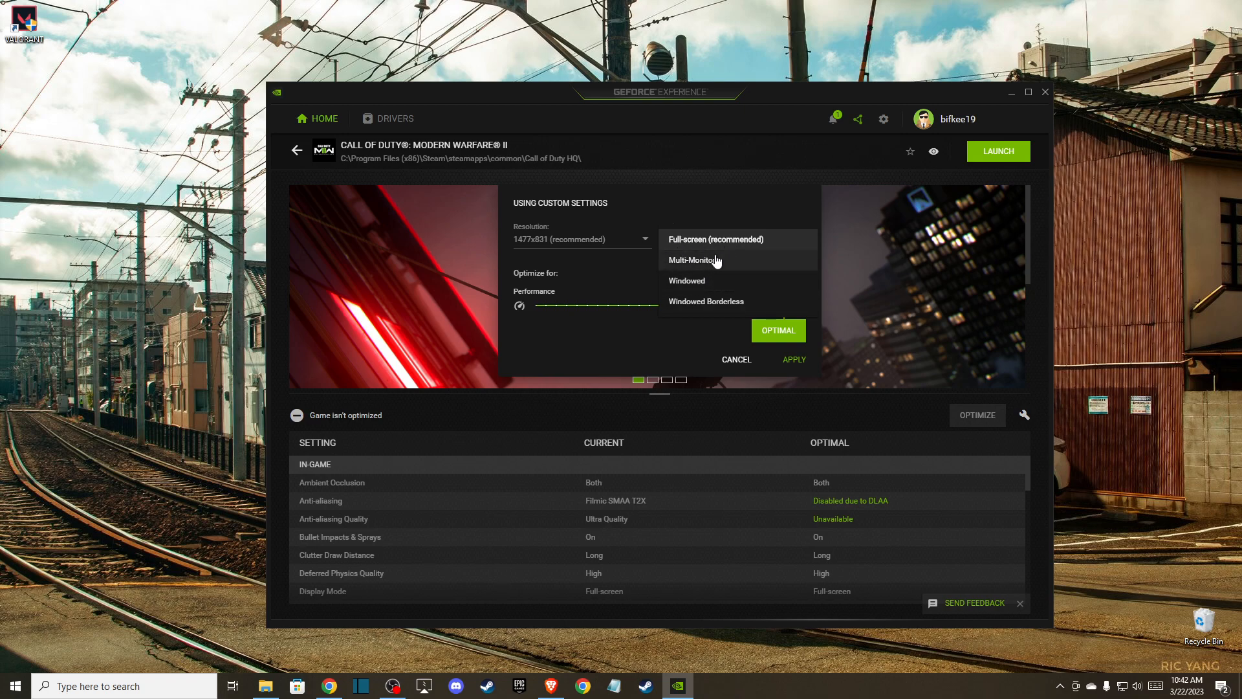
pyautogui.moveTo(698, 281)
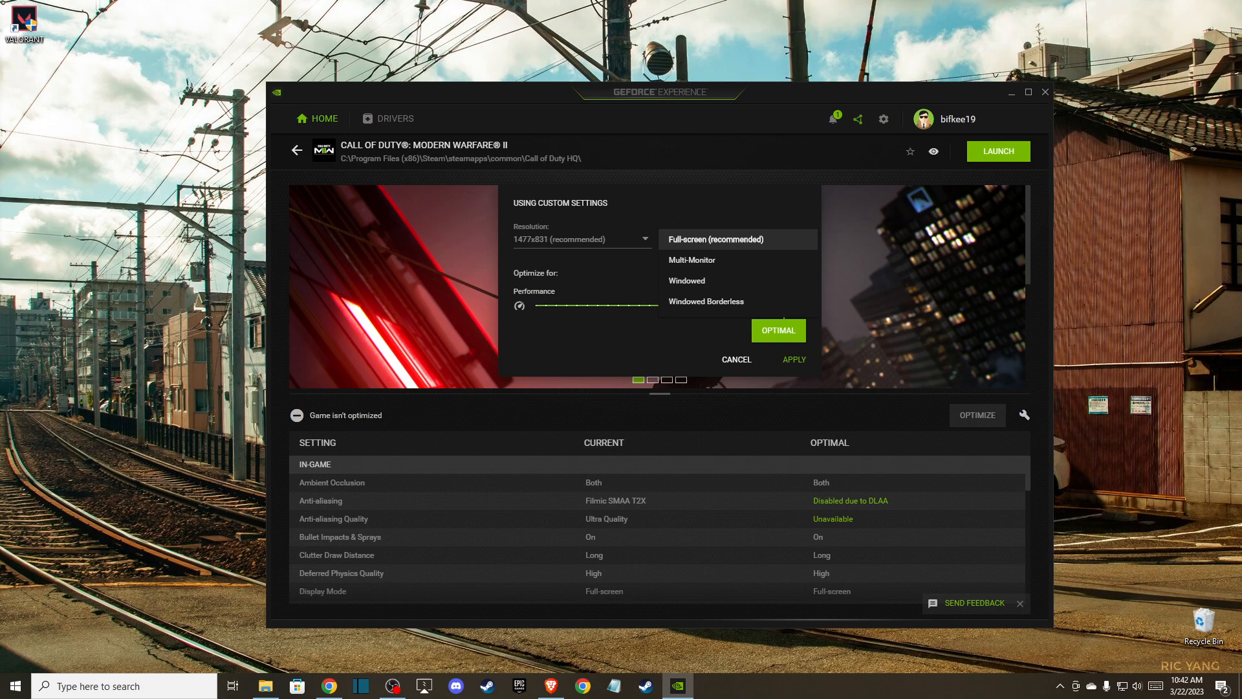
pyautogui.moveTo(1062, 93)
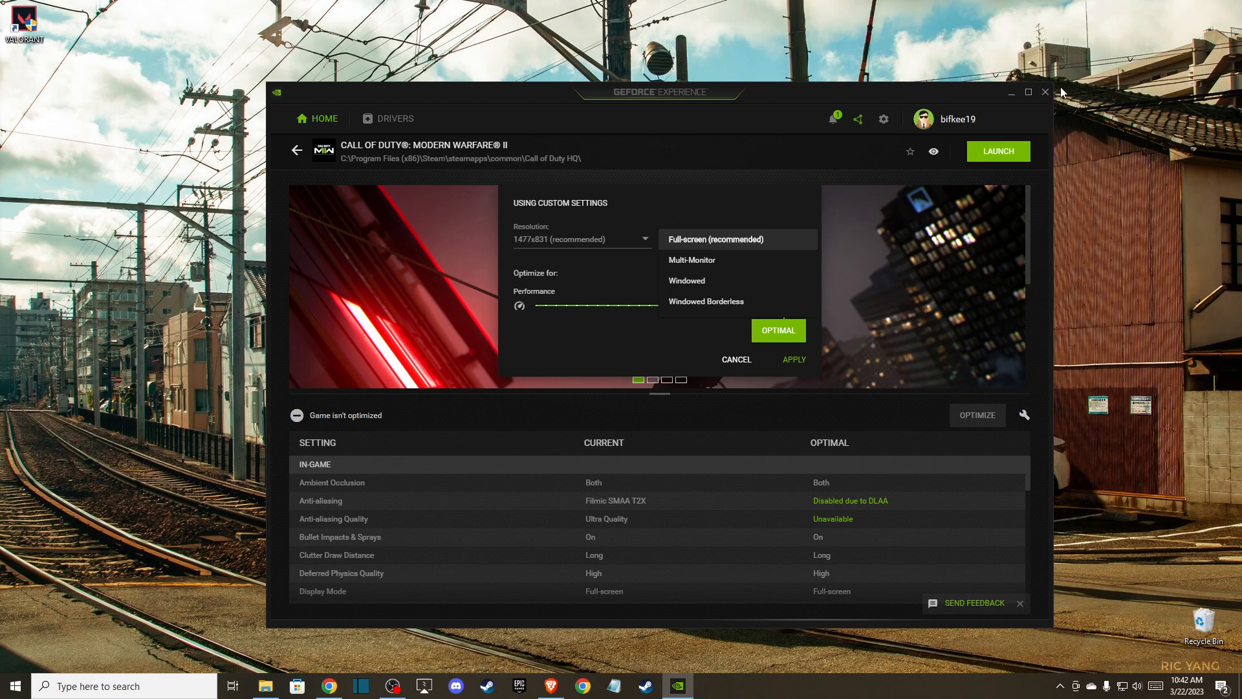